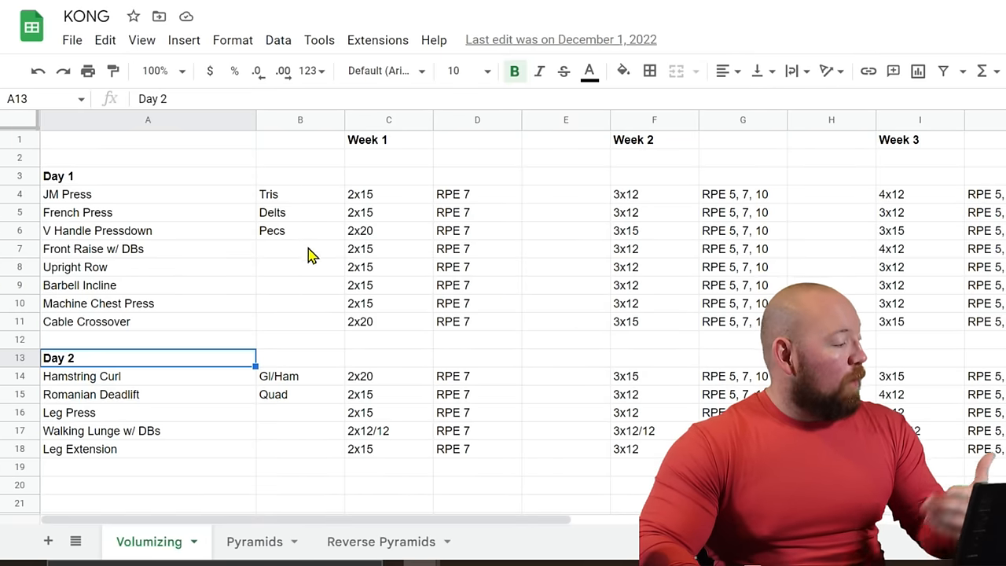
- Scroll the Volumizing sheet to reveal the Week 3 and Week 4 set targets
scroll(down, 3)
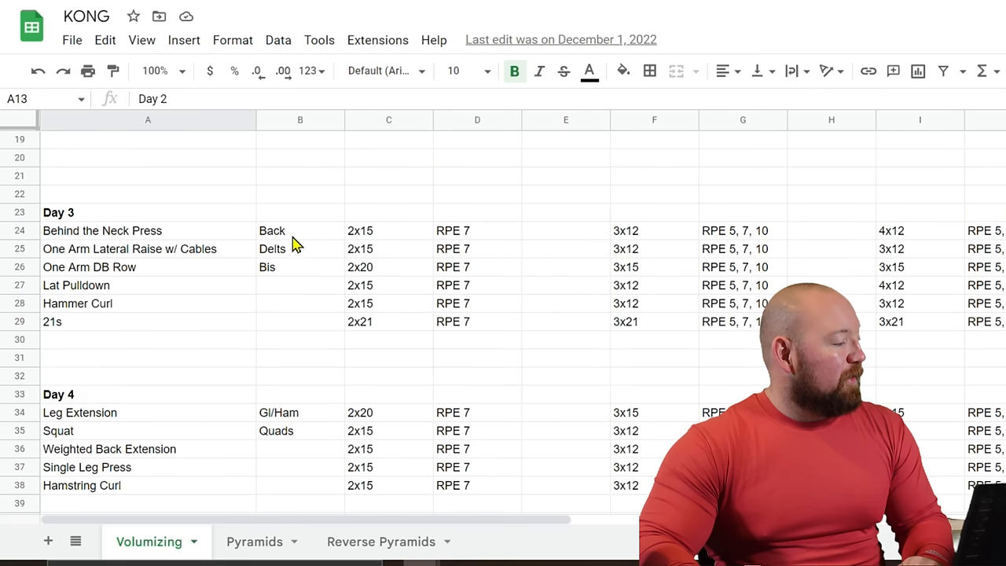
scroll(down, 3)
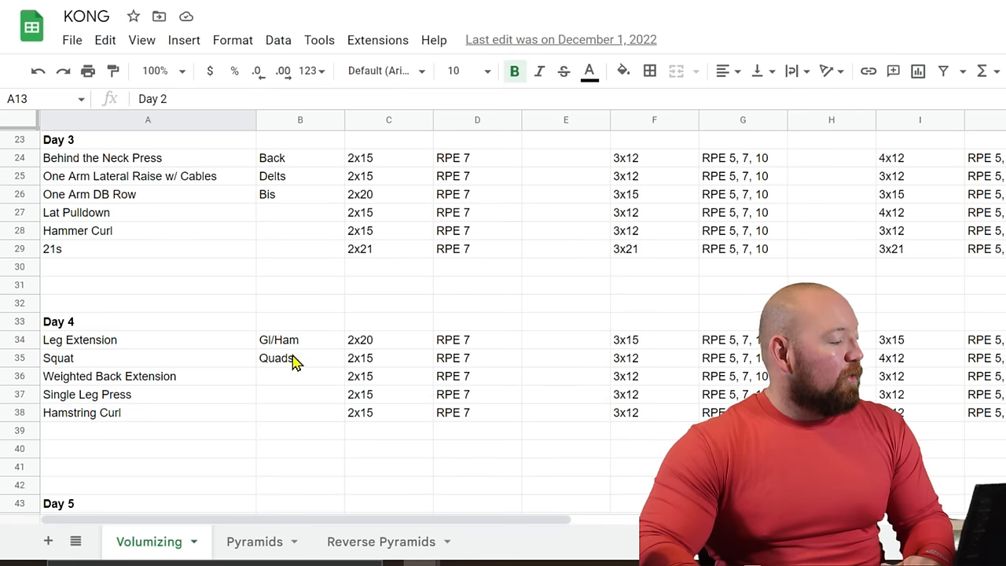
scroll(down, 3)
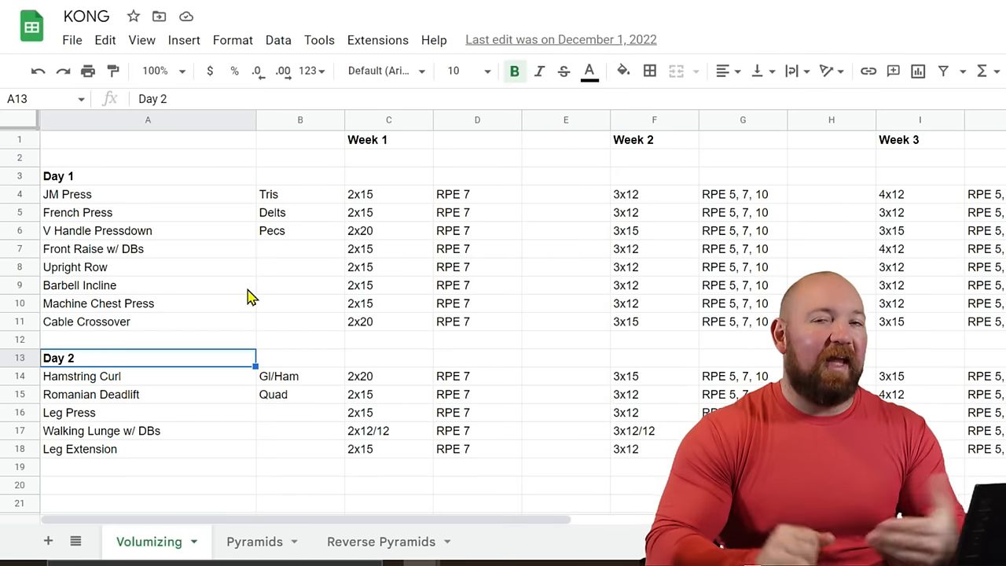
mouse_move(302, 169)
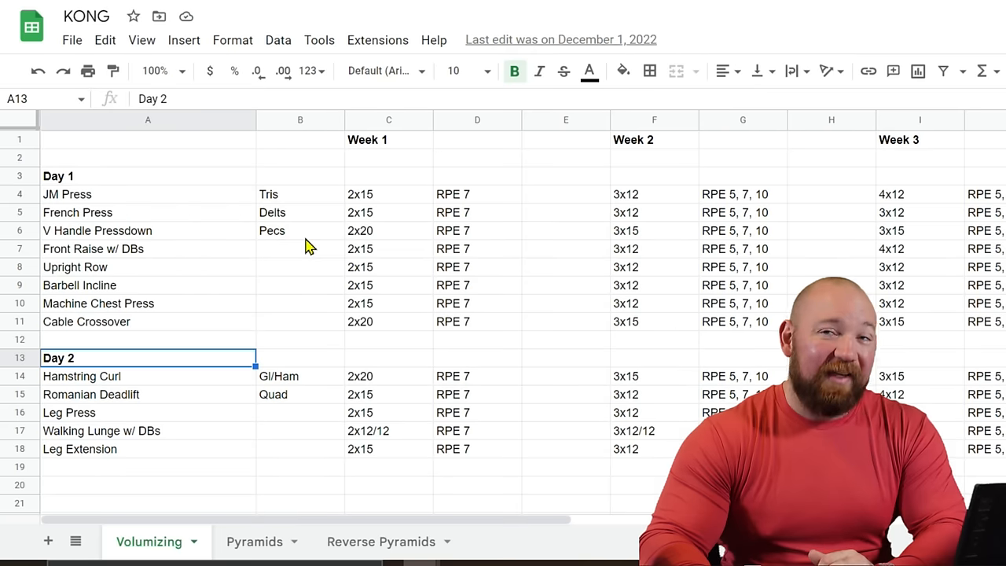
mouse_move(203, 220)
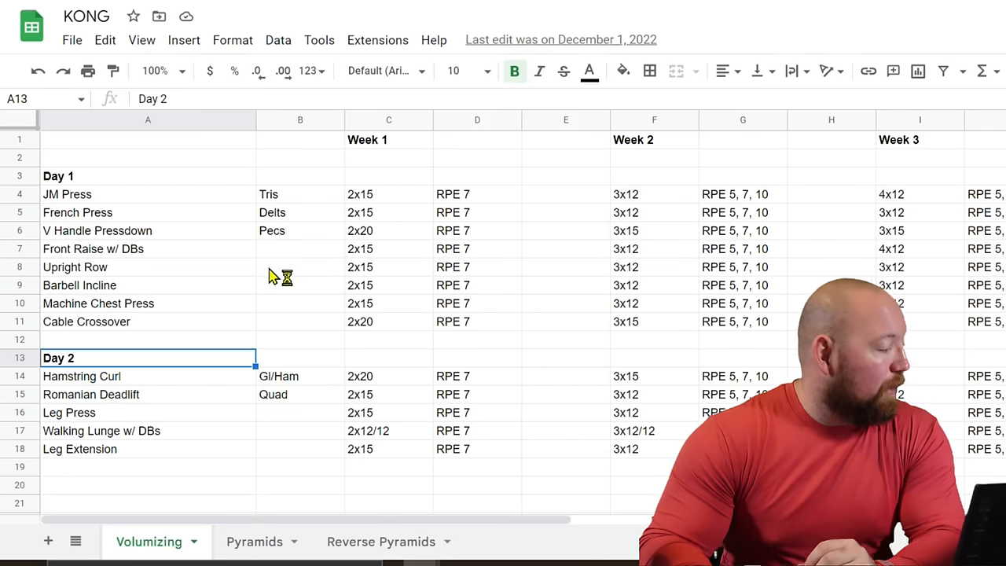
mouse_move(213, 281)
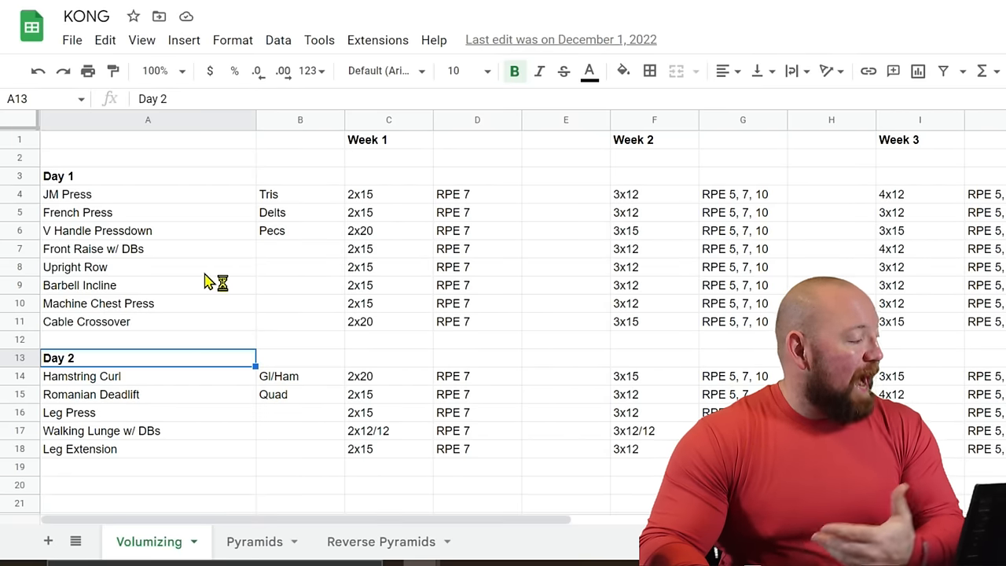
mouse_move(179, 261)
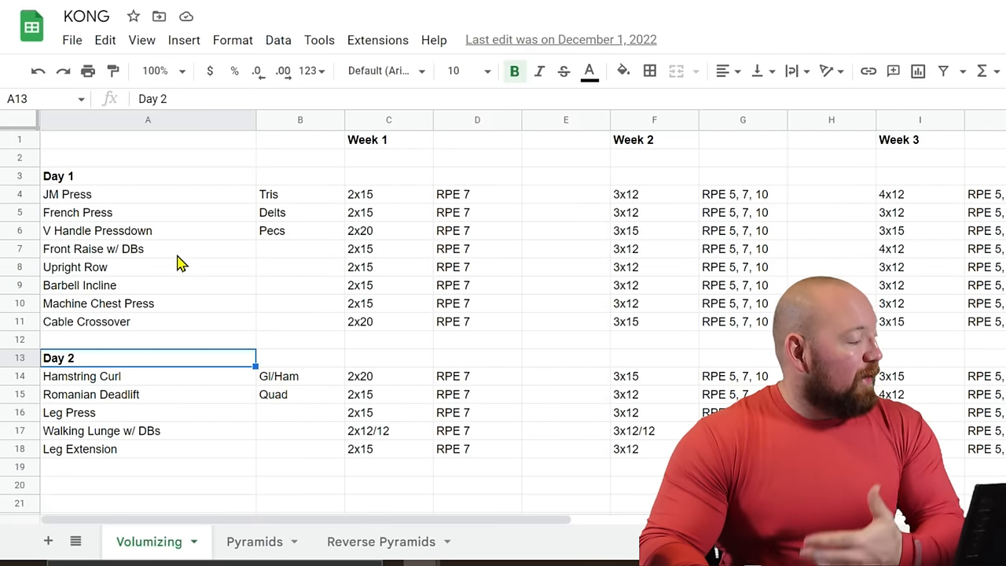
mouse_move(153, 297)
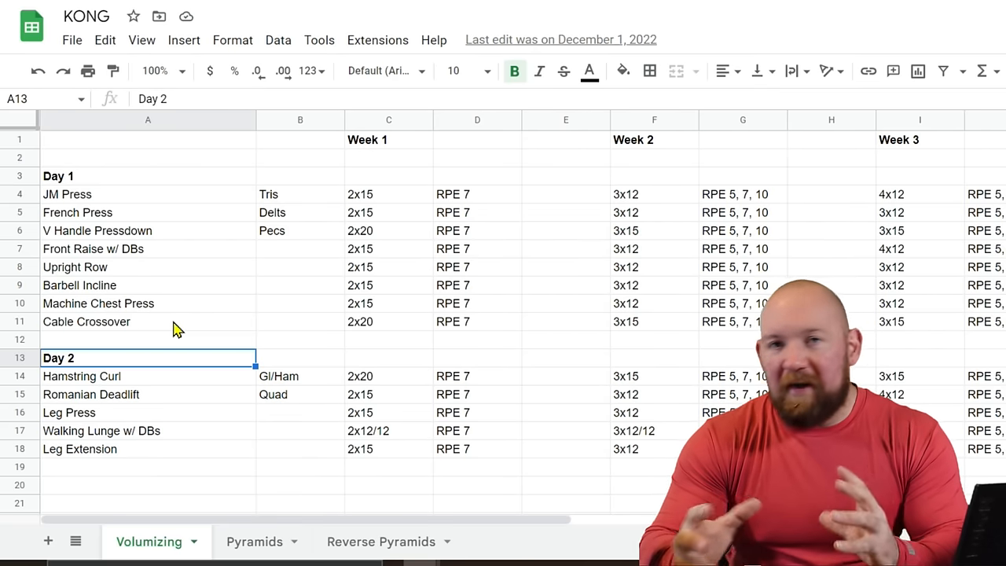
mouse_move(253, 321)
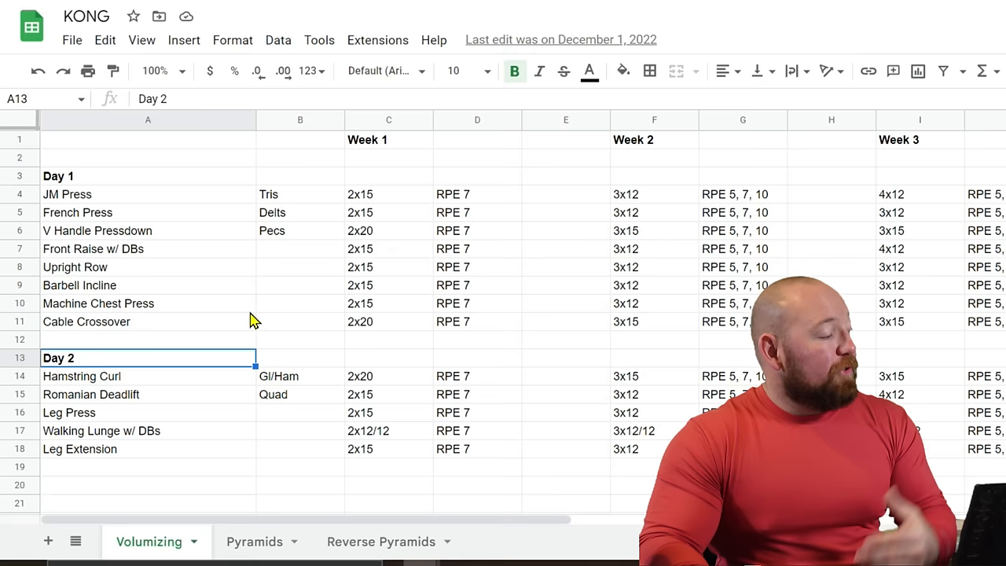
mouse_move(299, 354)
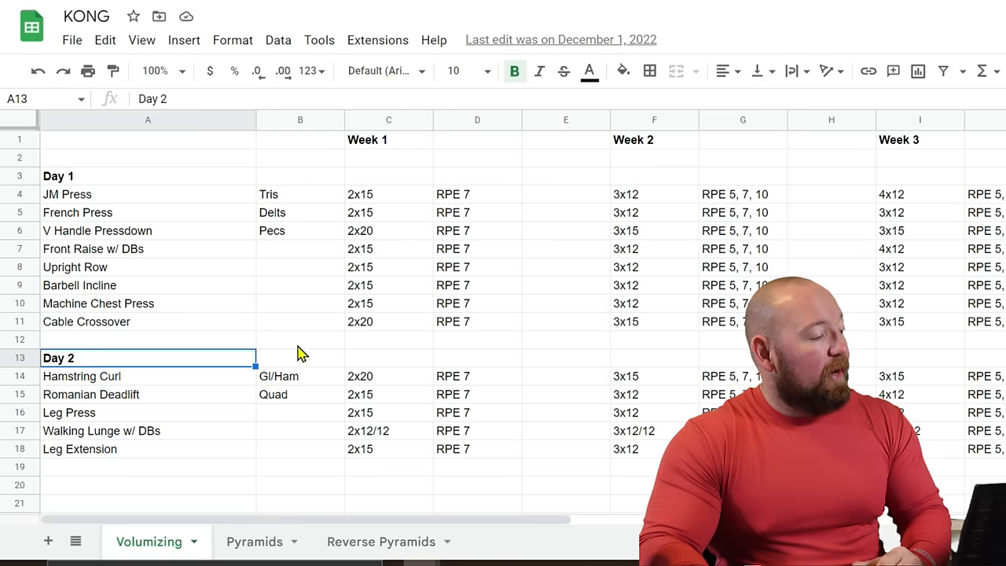
mouse_move(386, 242)
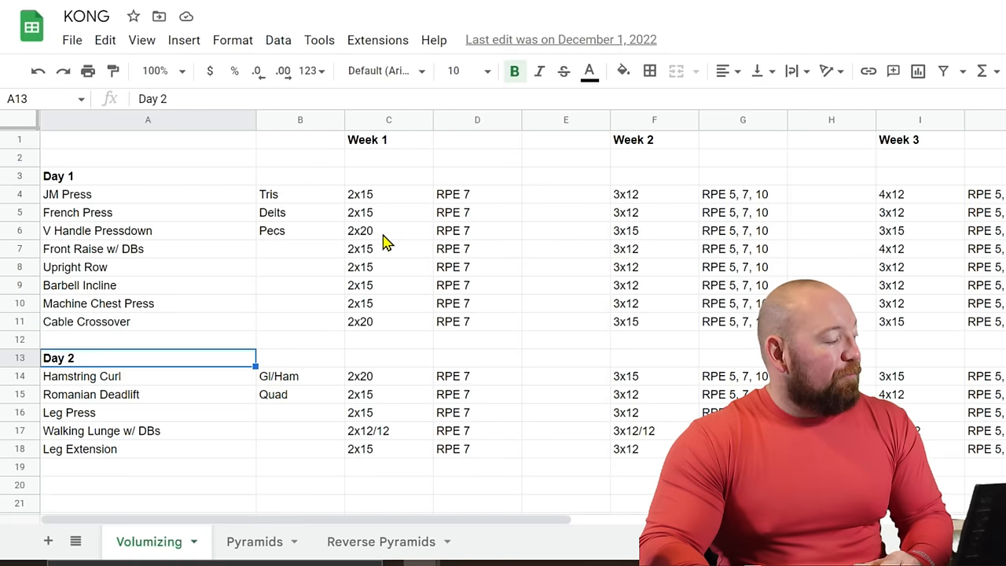
mouse_move(393, 280)
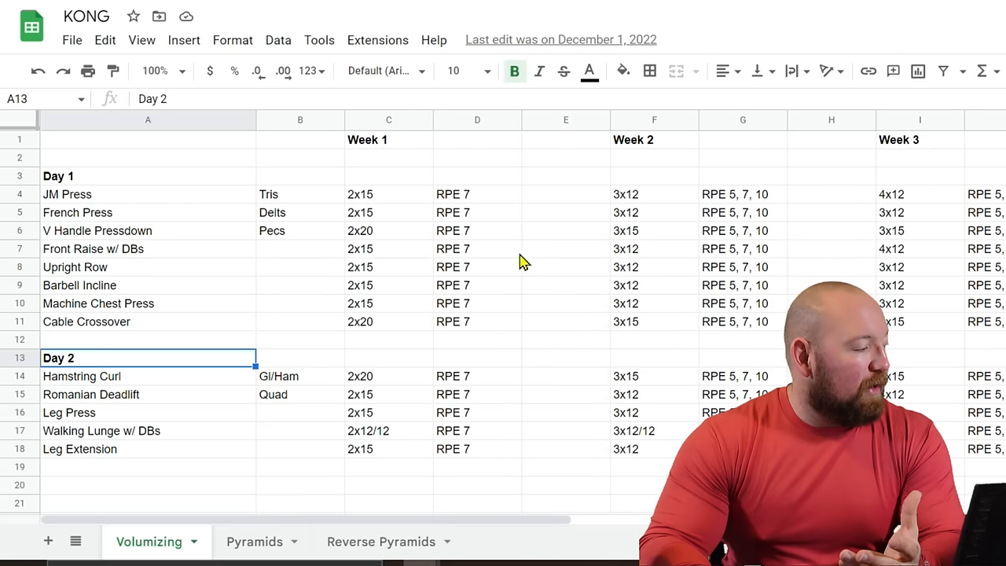
mouse_move(604, 192)
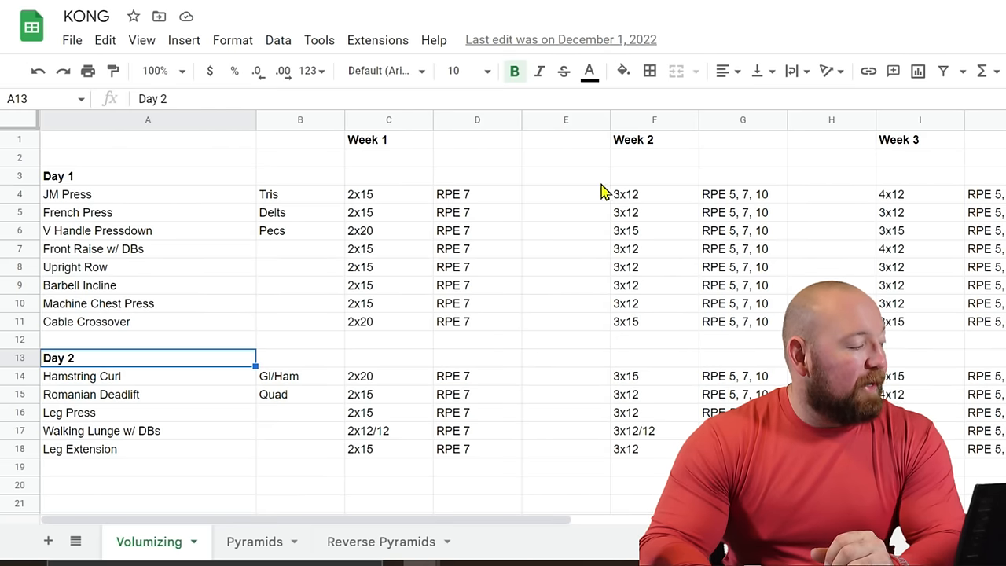
mouse_move(597, 309)
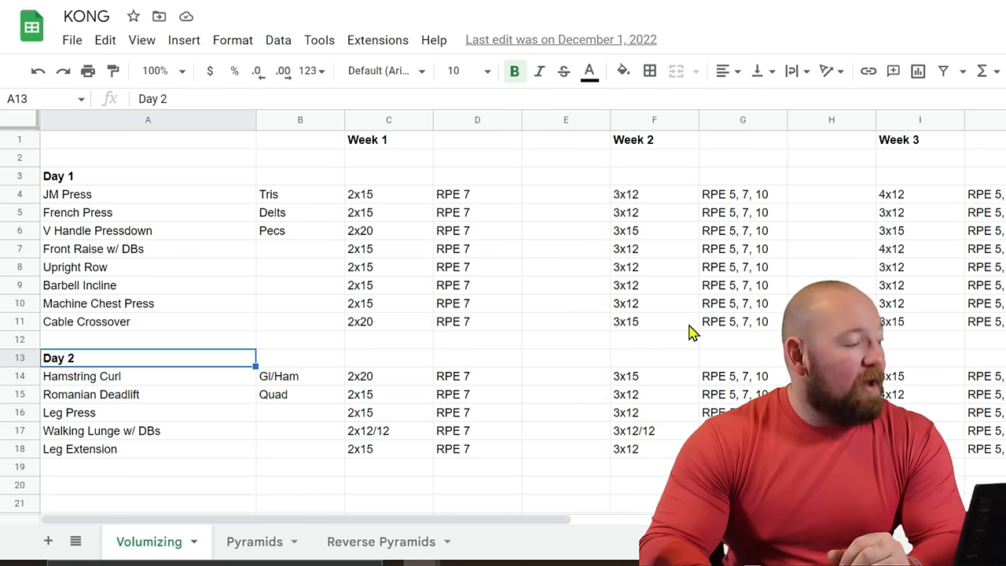
mouse_move(841, 239)
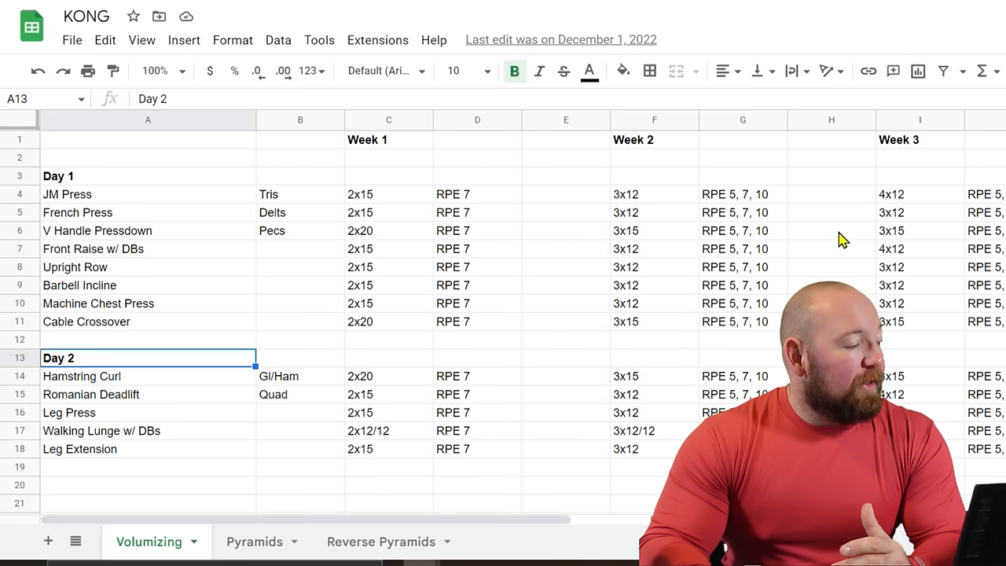
mouse_move(947, 265)
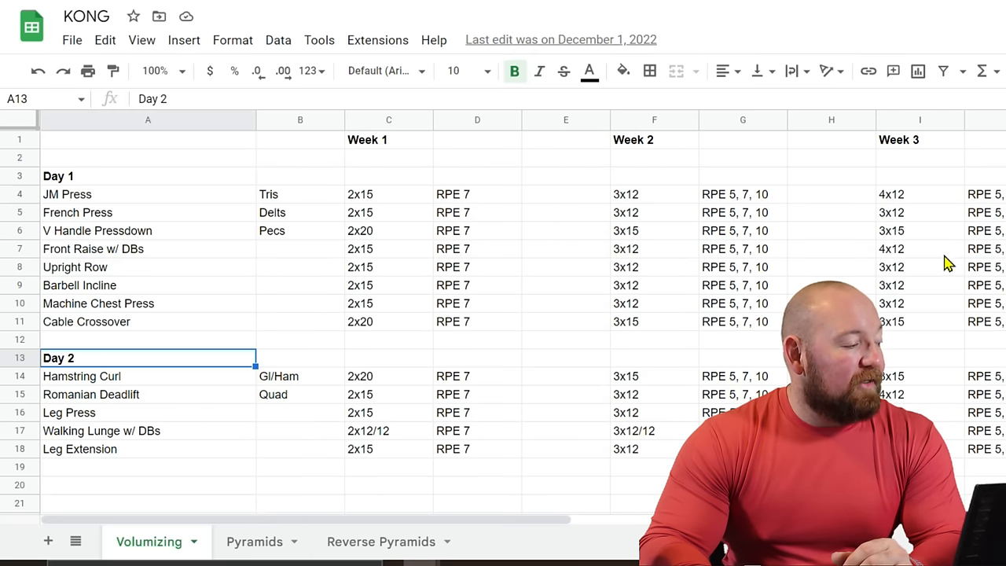
mouse_move(953, 209)
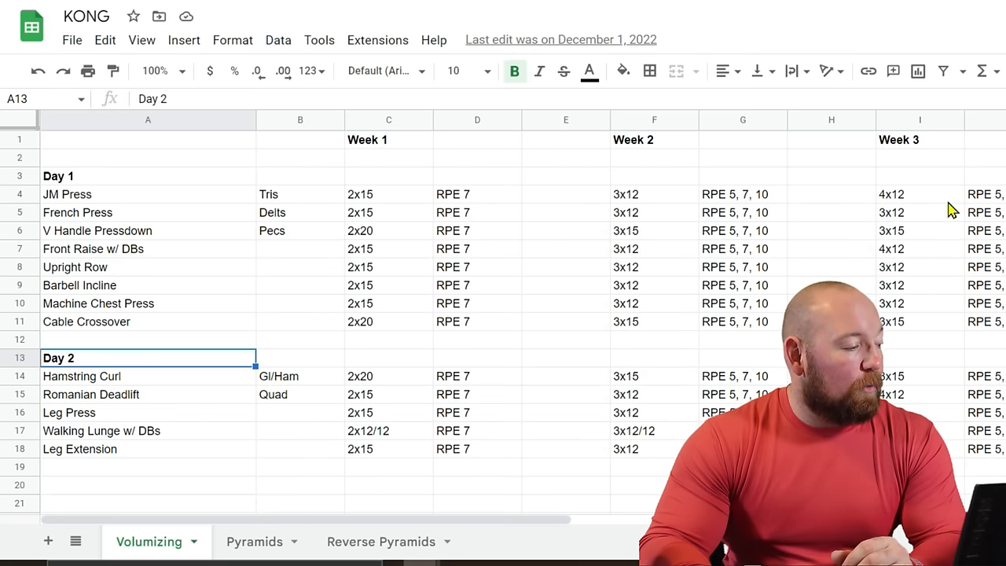
mouse_move(965, 270)
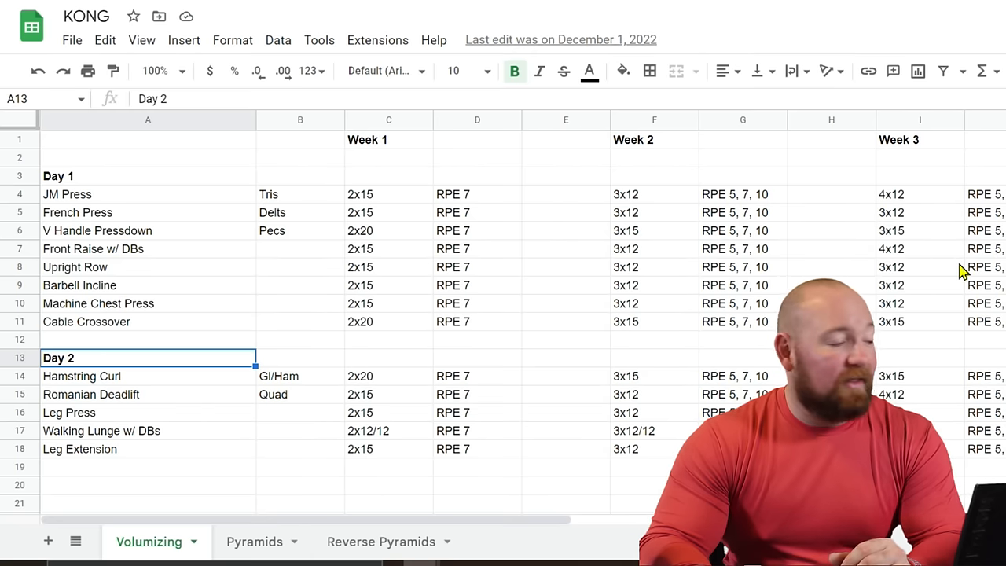
mouse_move(945, 297)
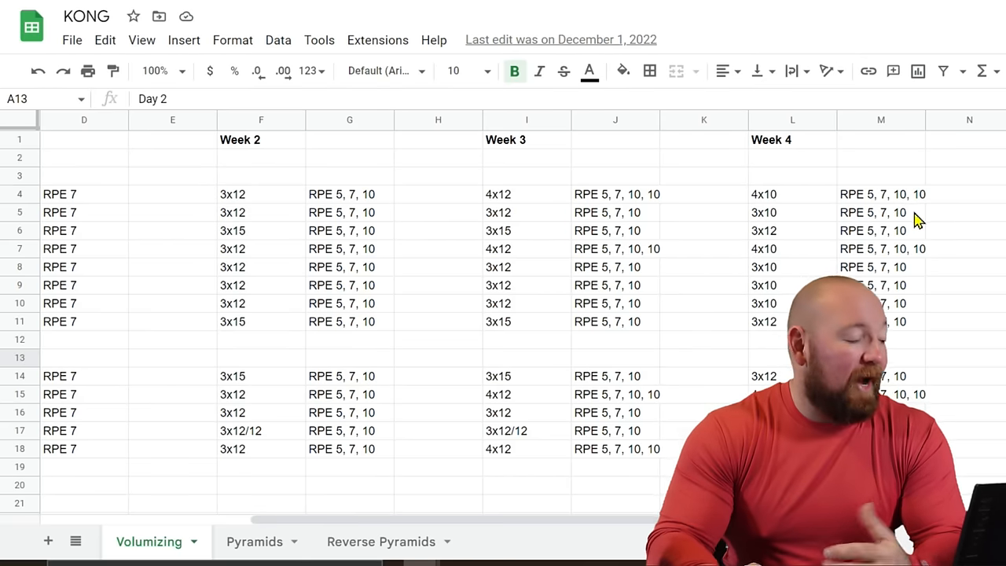
- Scroll back to column A and down to the Day 3 and Day 4 exercises
scroll(left, 3)
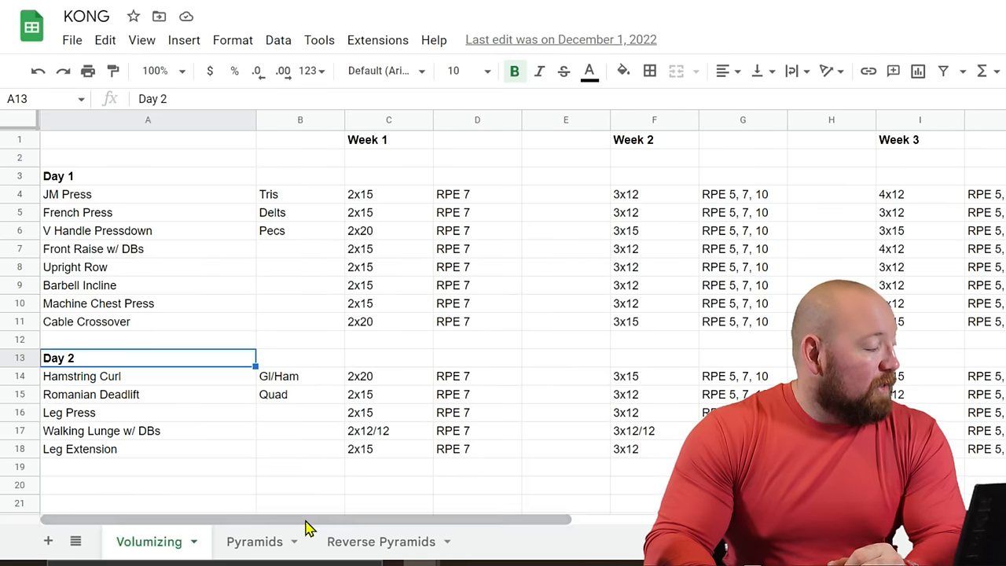
scroll(down, 3)
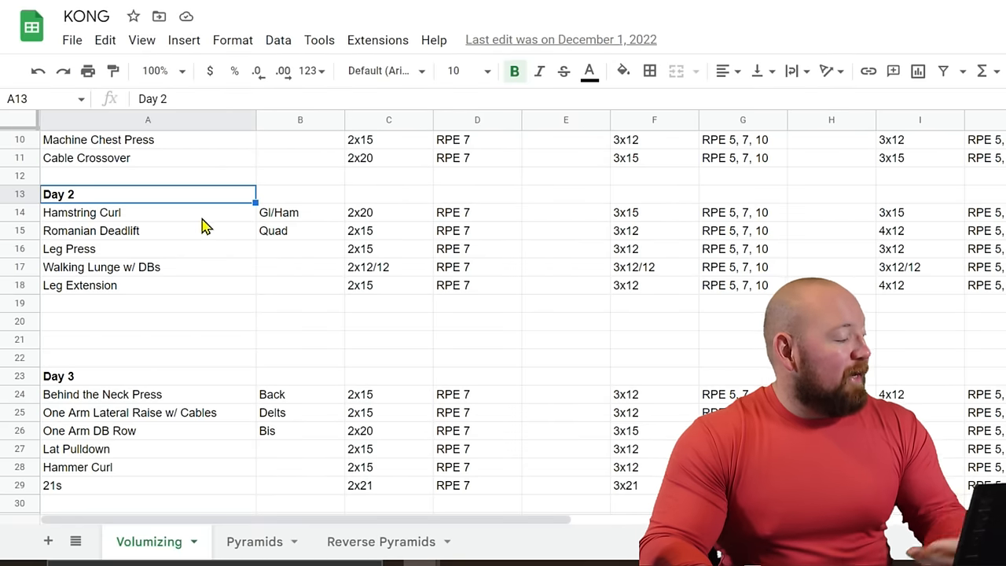
mouse_move(197, 262)
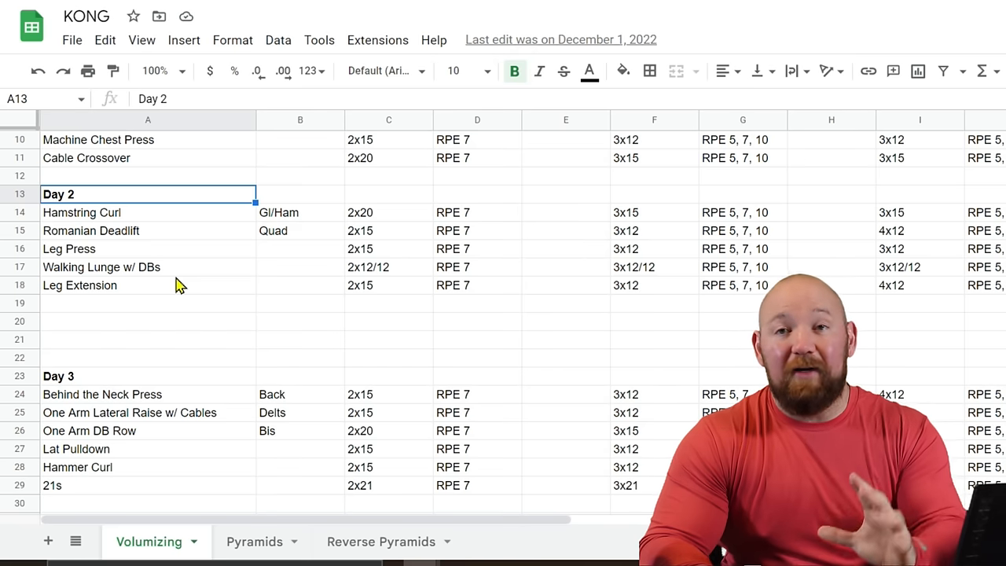
mouse_move(154, 337)
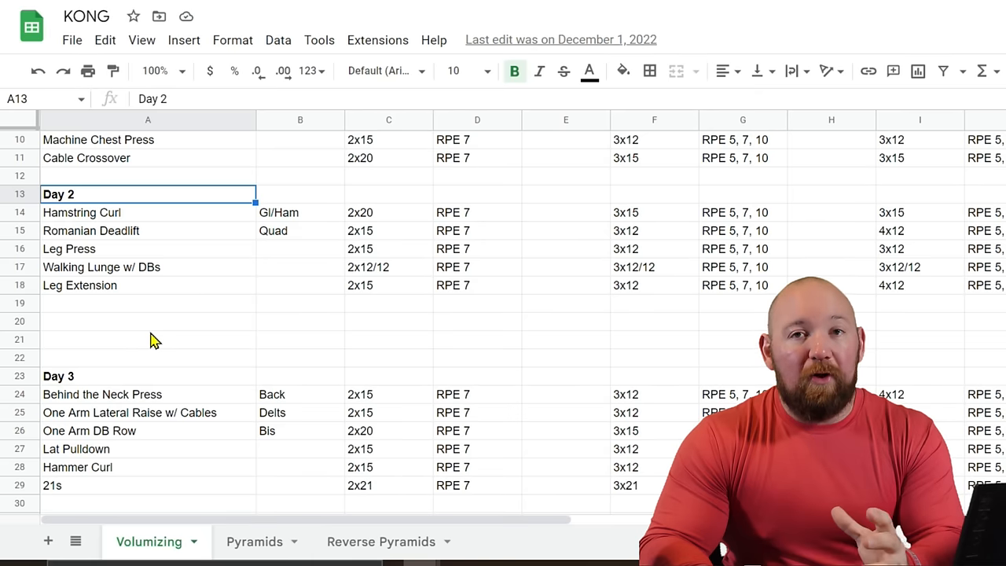
mouse_move(83, 305)
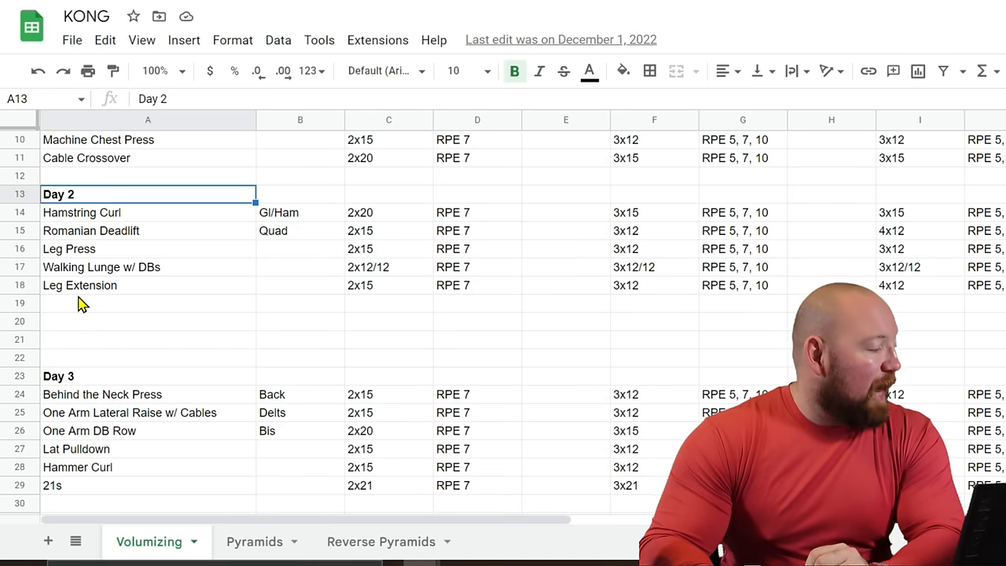
scroll(down, 3)
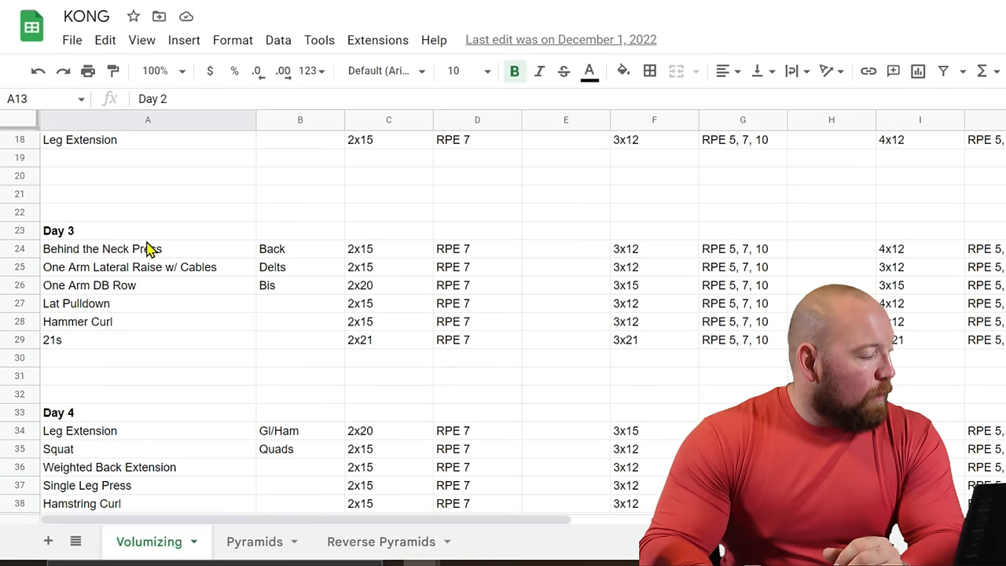
mouse_move(292, 325)
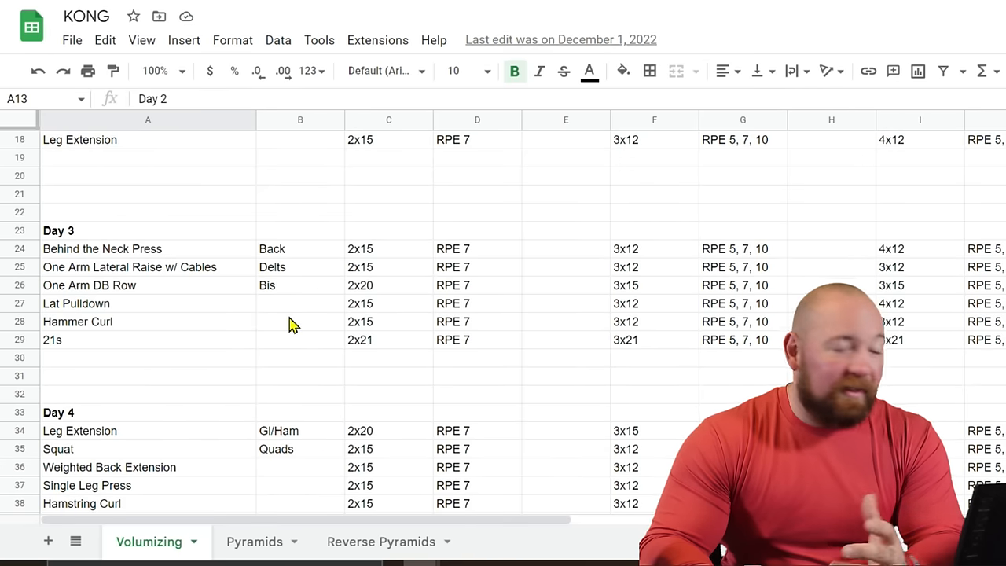
mouse_move(184, 331)
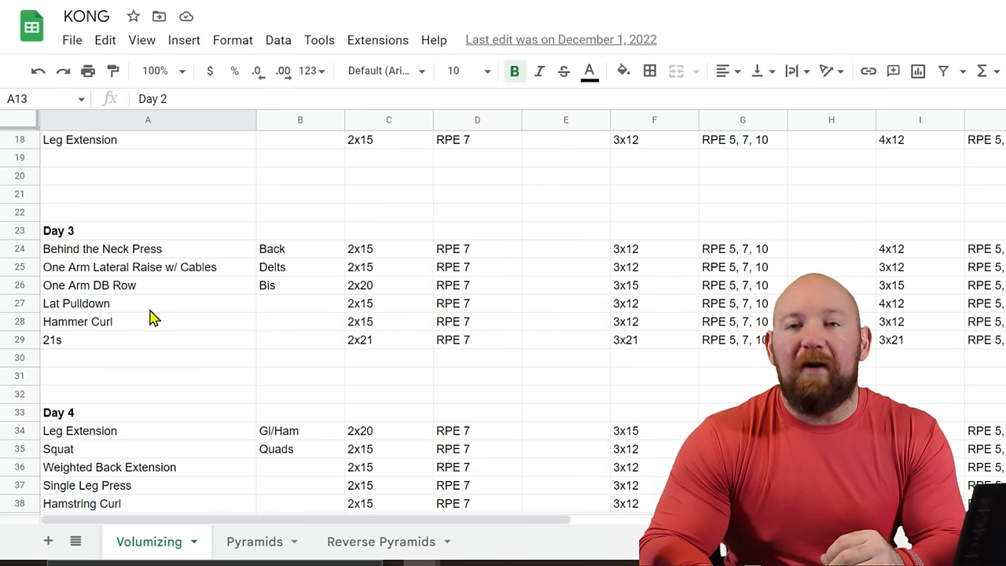
mouse_move(161, 326)
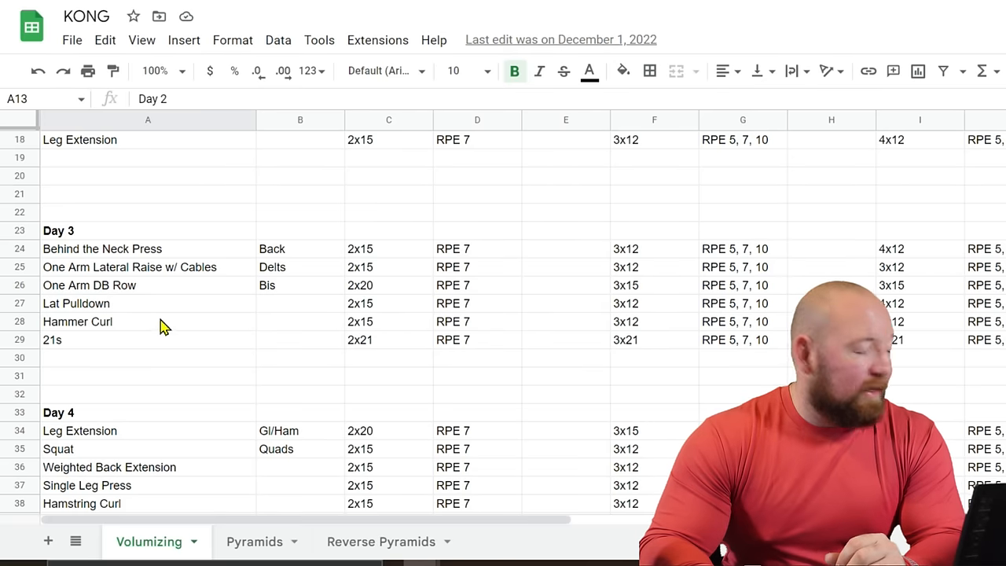
mouse_move(102, 318)
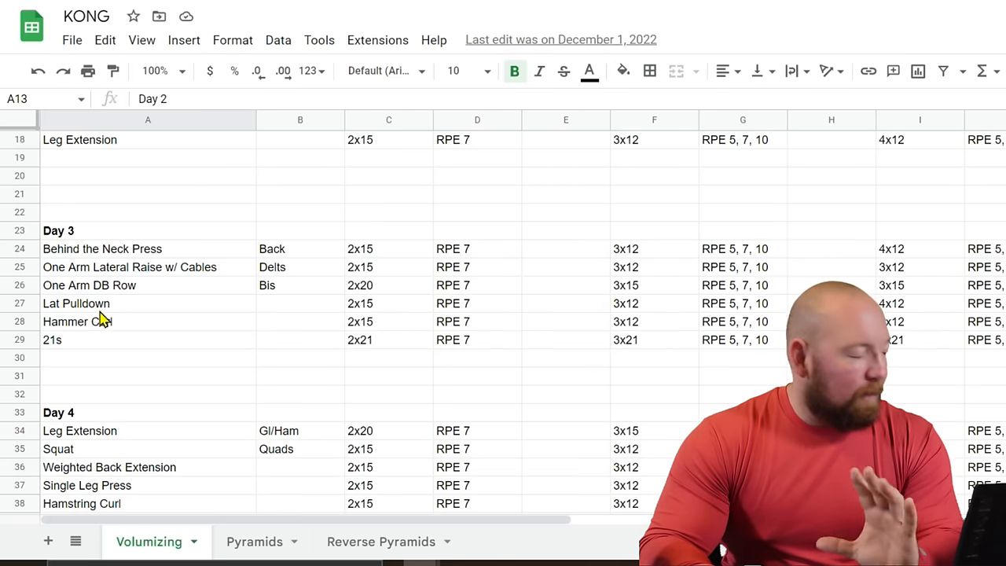
mouse_move(177, 350)
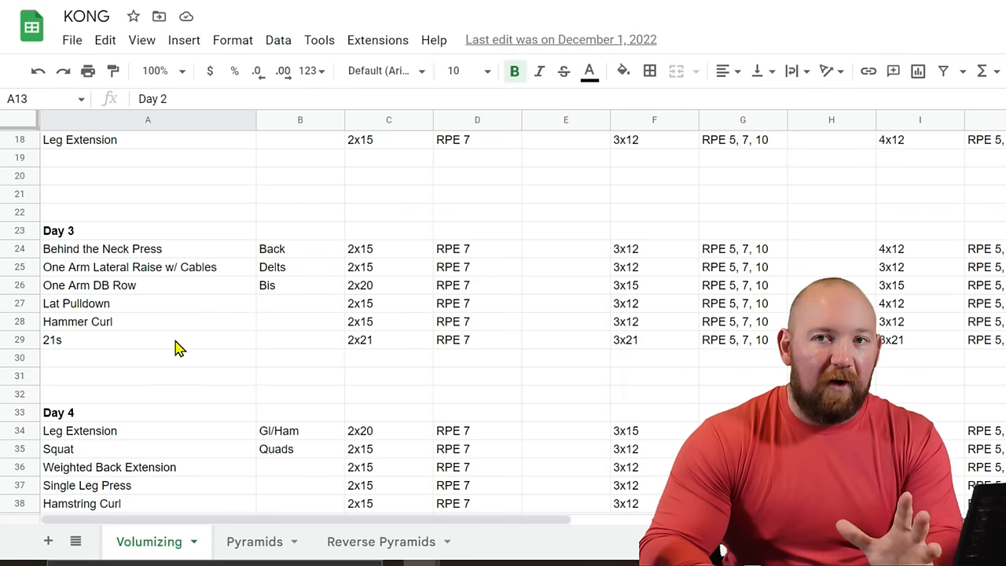
mouse_move(182, 308)
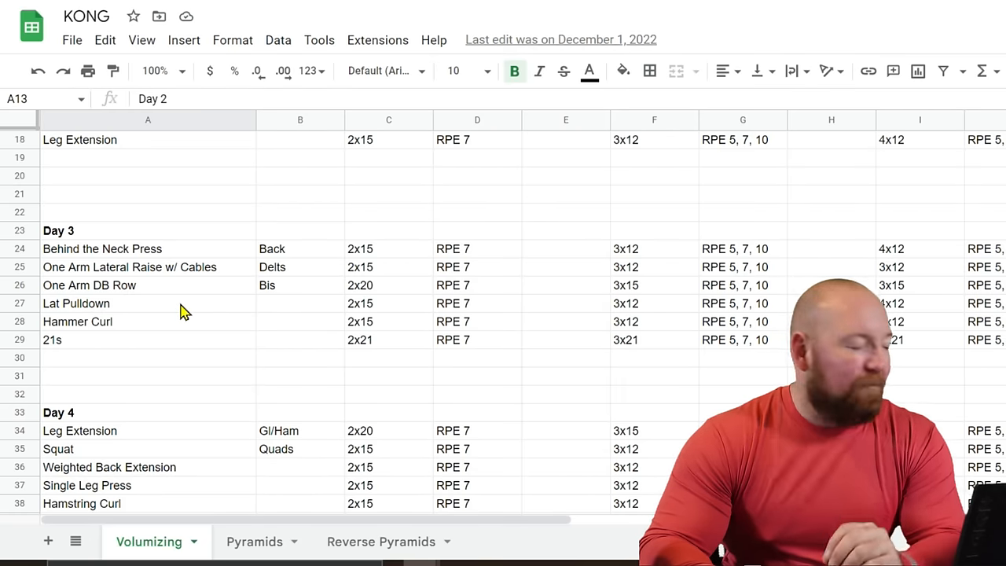
mouse_move(160, 307)
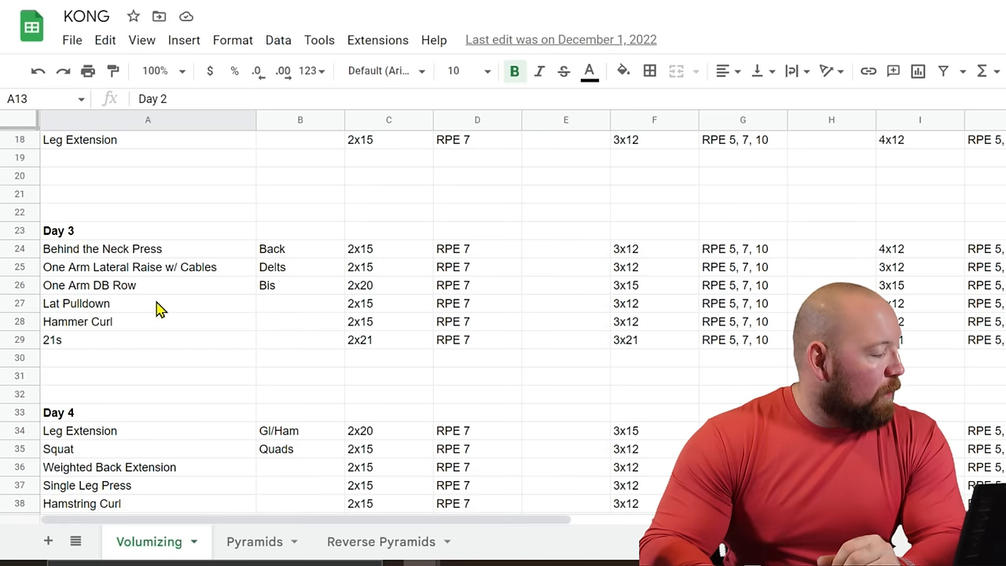
mouse_move(149, 386)
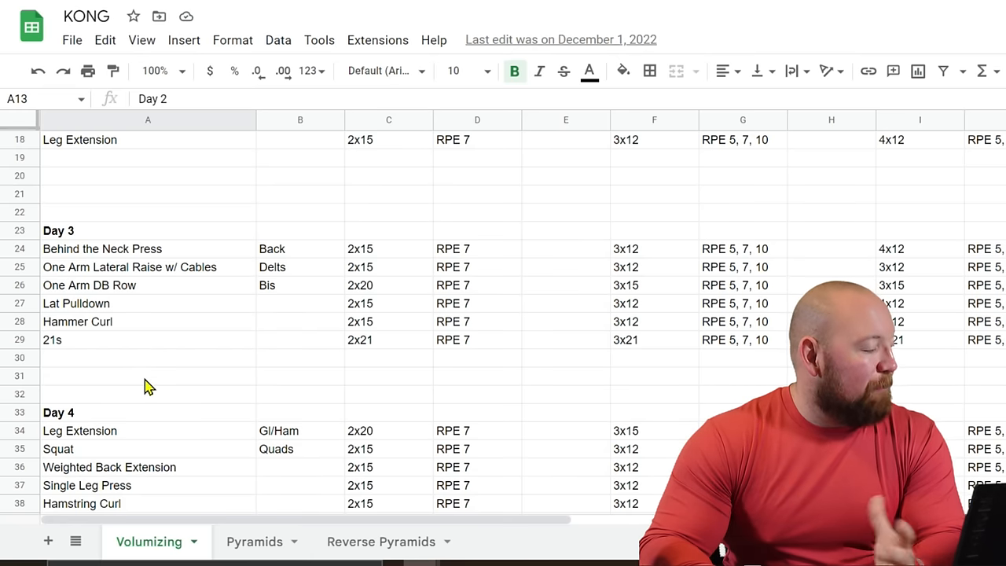
mouse_move(153, 367)
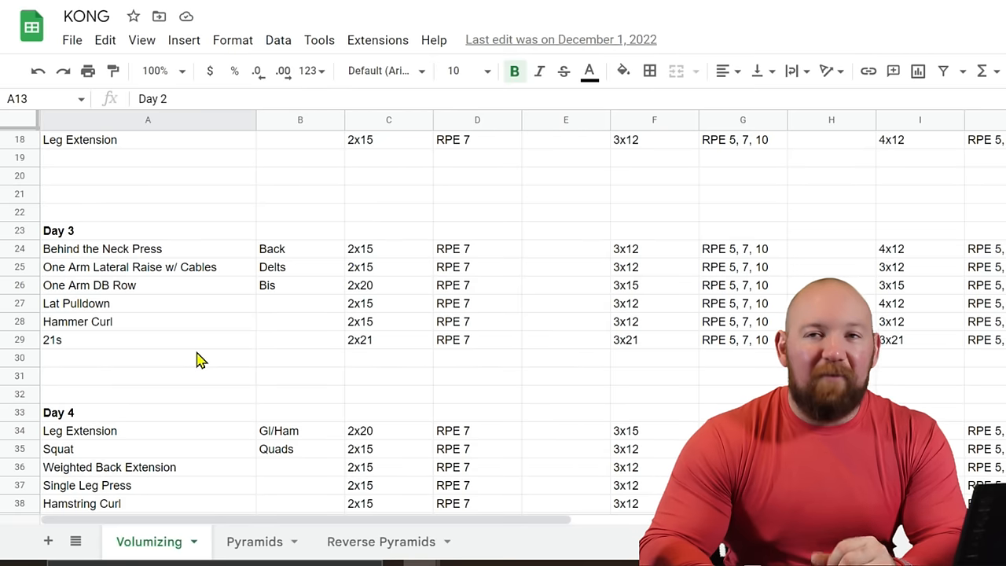
mouse_move(263, 362)
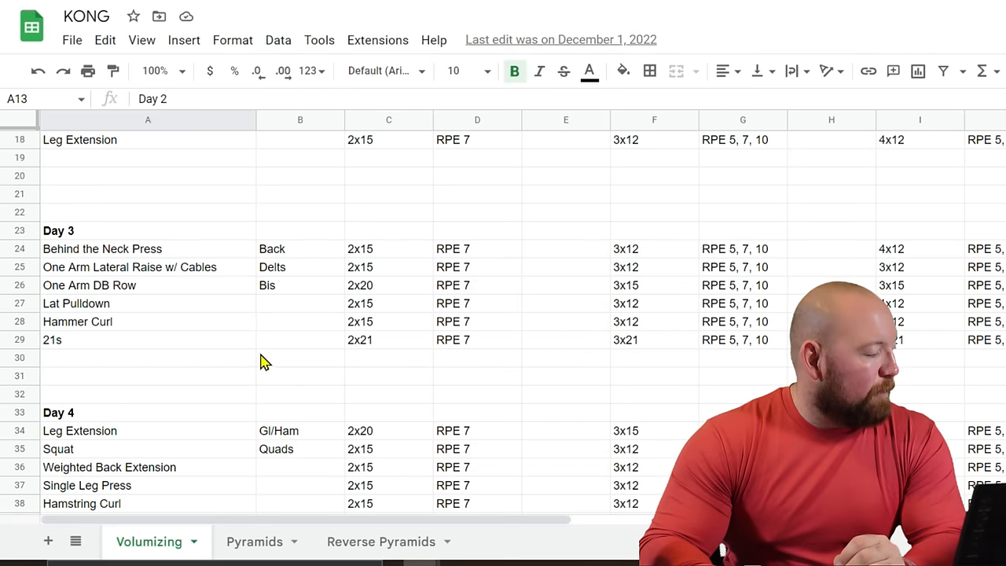
mouse_move(472, 216)
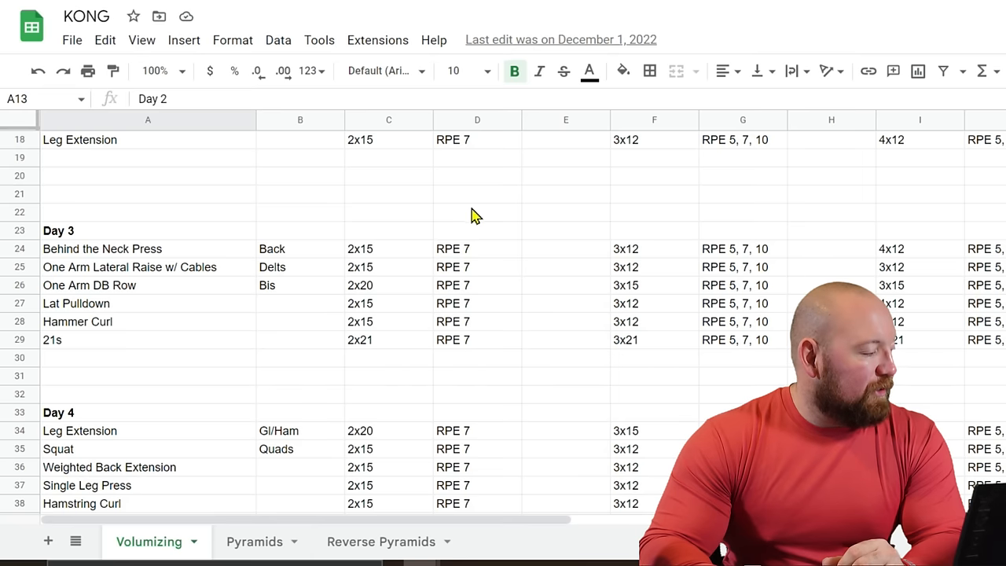
mouse_move(872, 282)
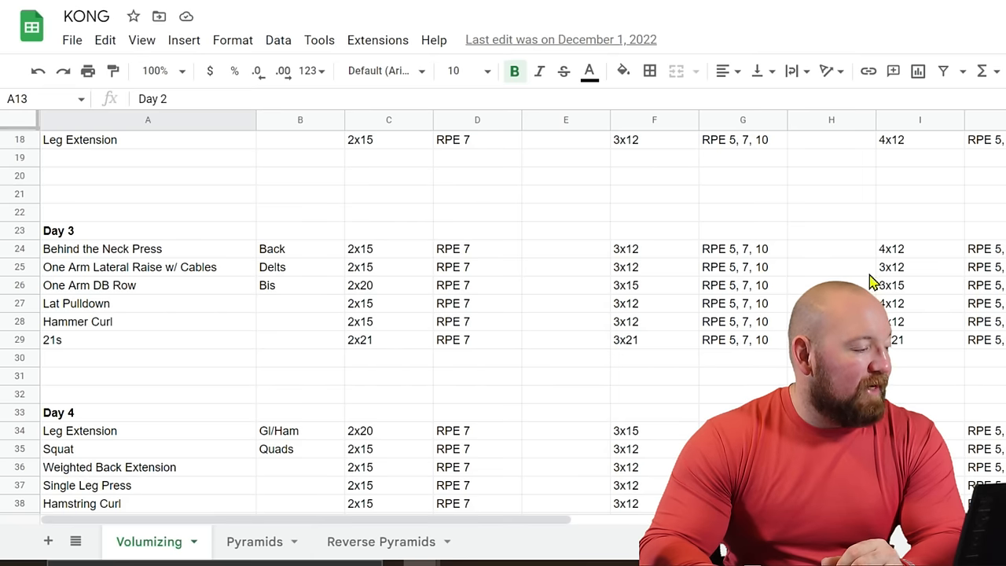
mouse_move(637, 321)
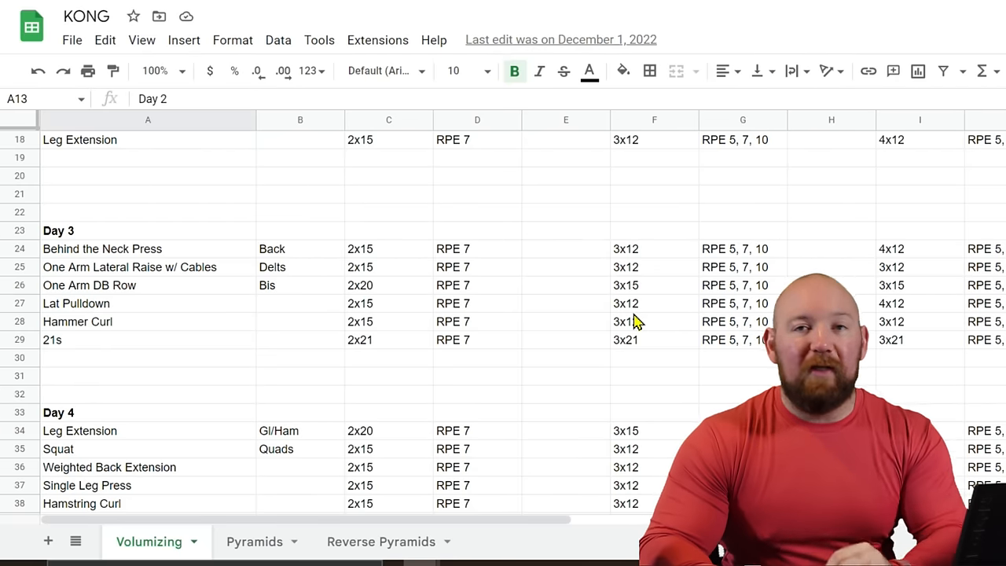
mouse_move(521, 309)
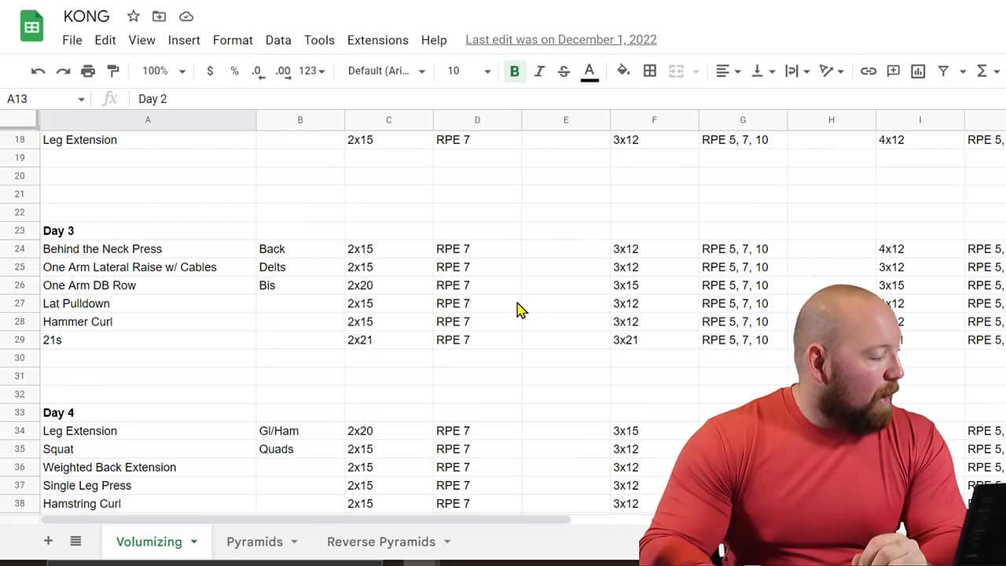
- Scroll down past Day 4 to Barbell Curl, Alternating DB Curl and Concentration Curl
scroll(down, 3)
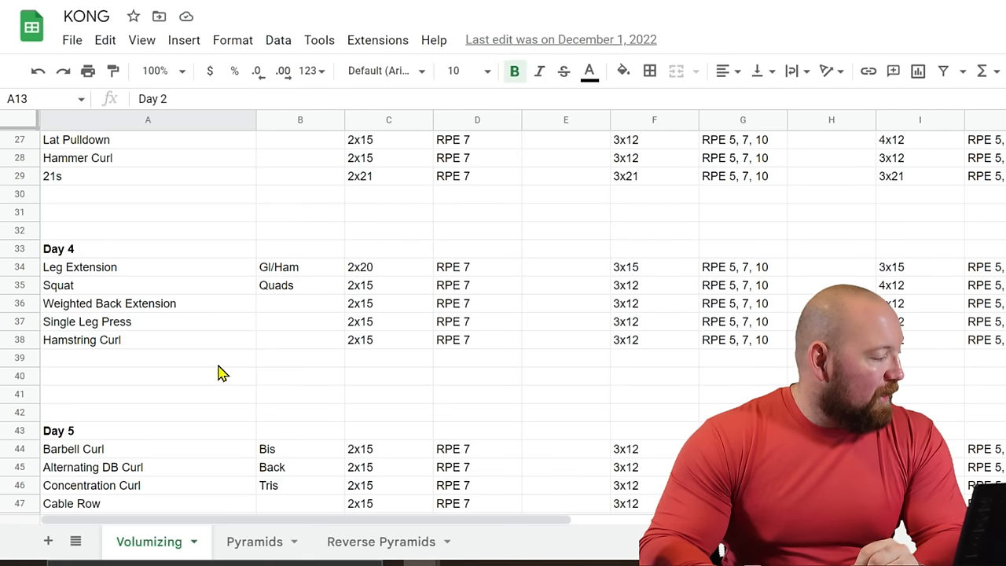
mouse_move(181, 273)
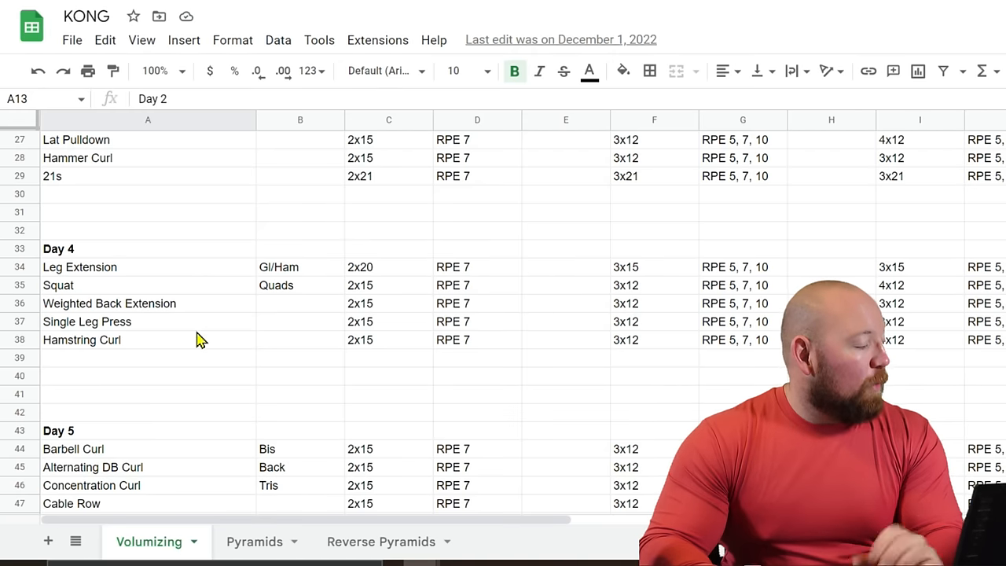
mouse_move(191, 349)
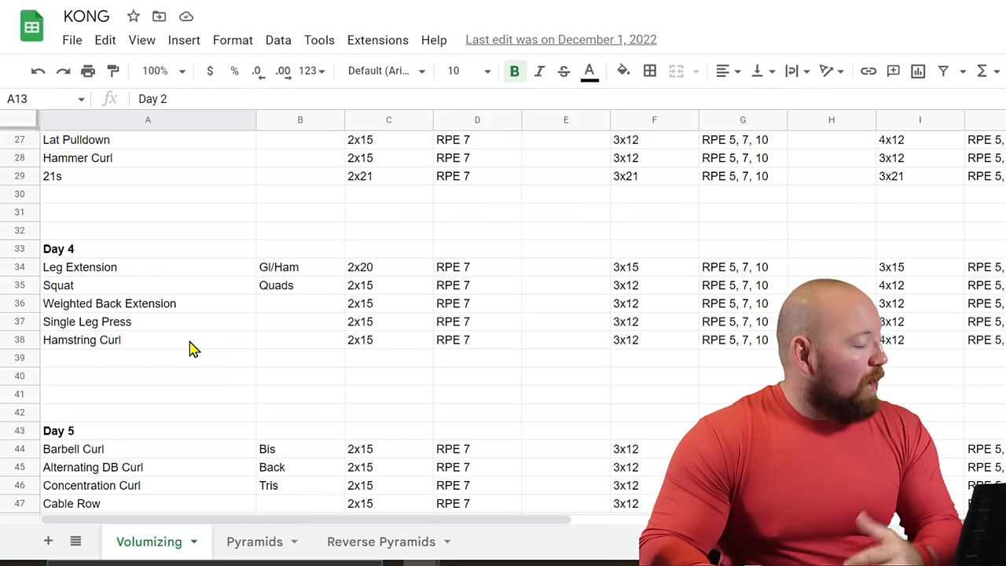
mouse_move(173, 361)
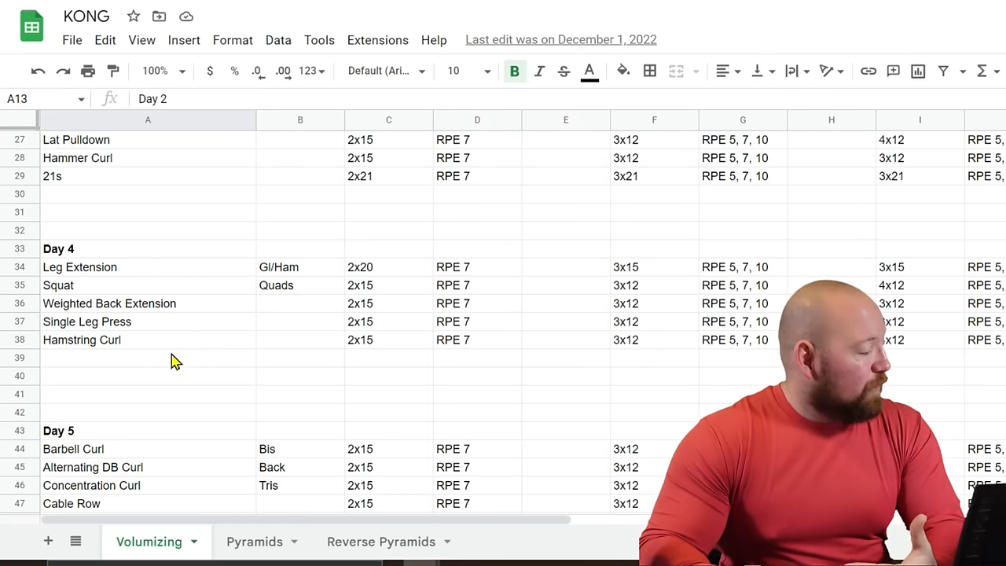
mouse_move(125, 321)
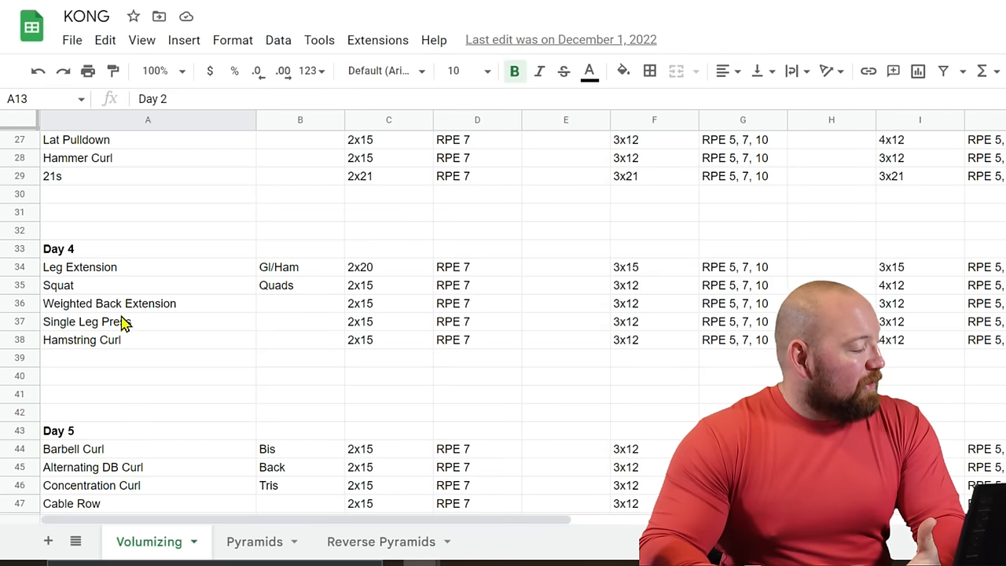
mouse_move(161, 365)
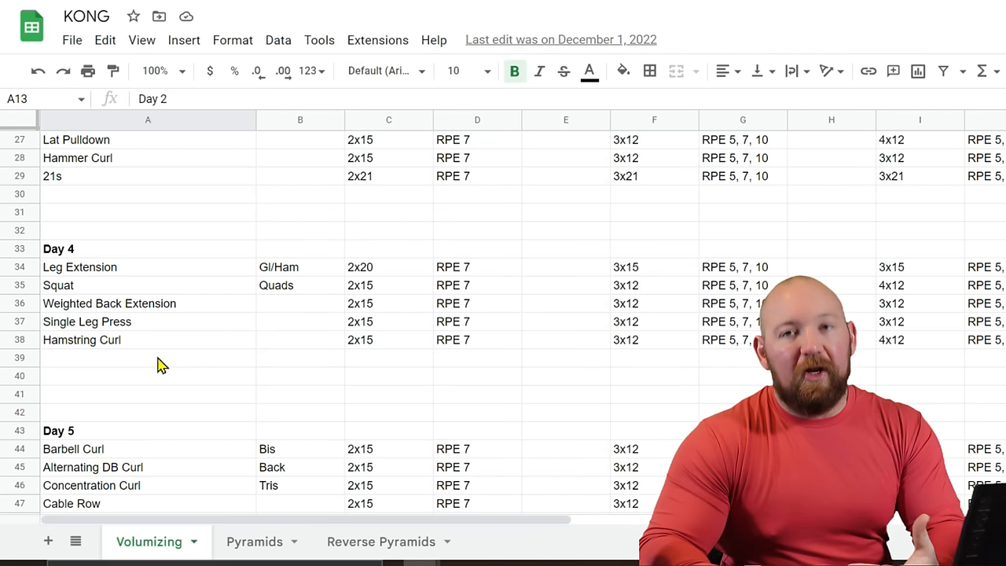
mouse_move(154, 360)
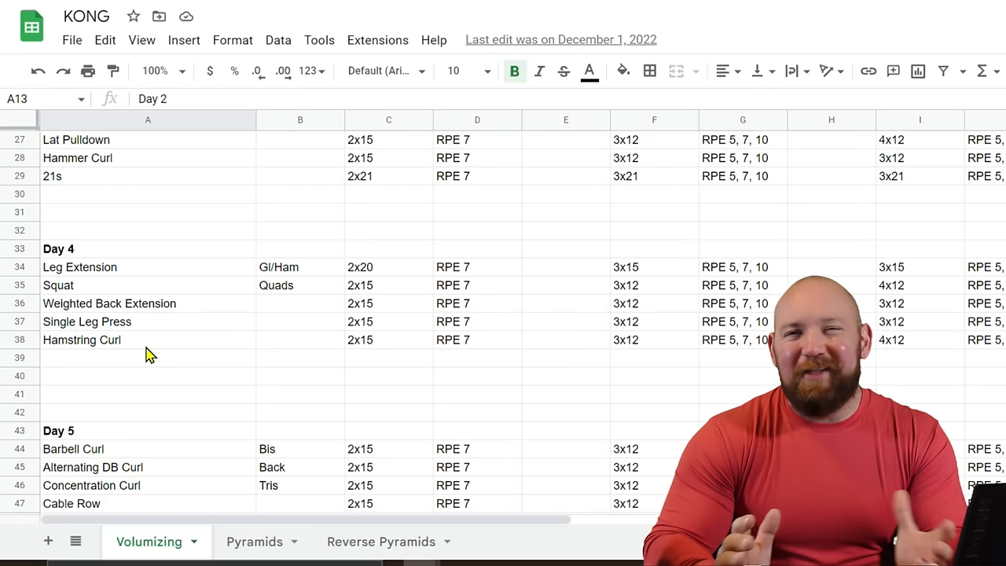
- Scroll down to the end of Day 5: High Machine Row, Dips and Rope Pressdown
scroll(down, 3)
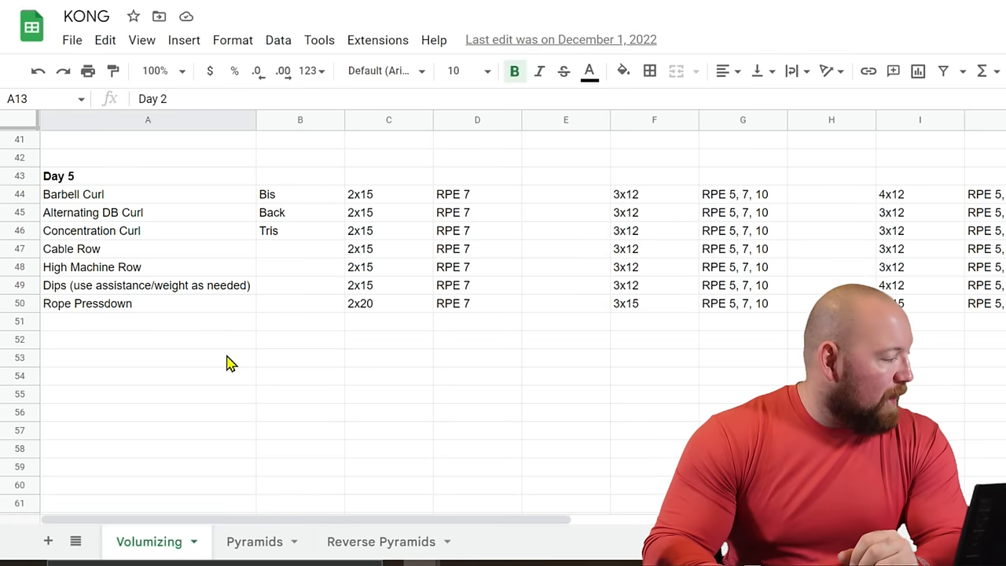
mouse_move(289, 263)
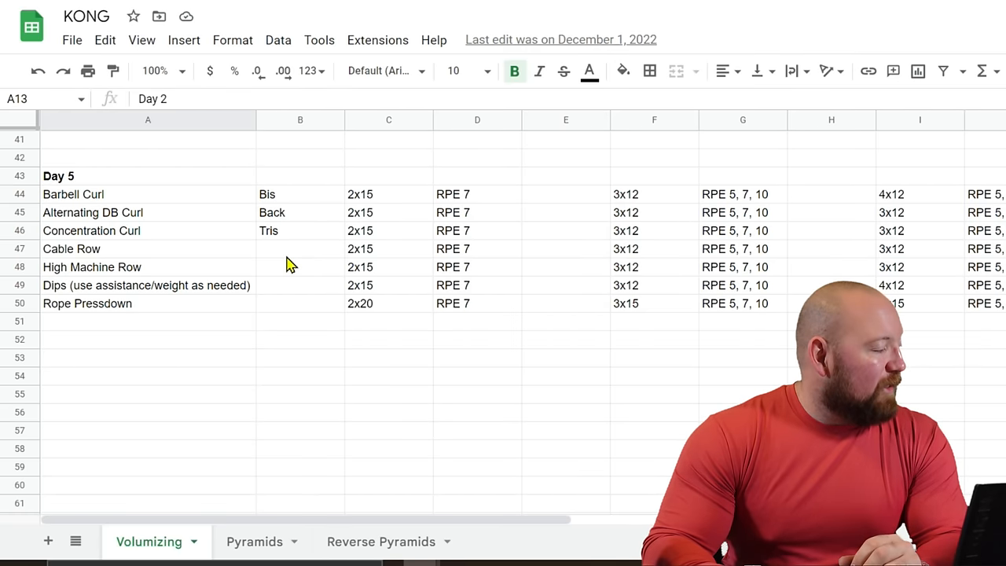
mouse_move(173, 225)
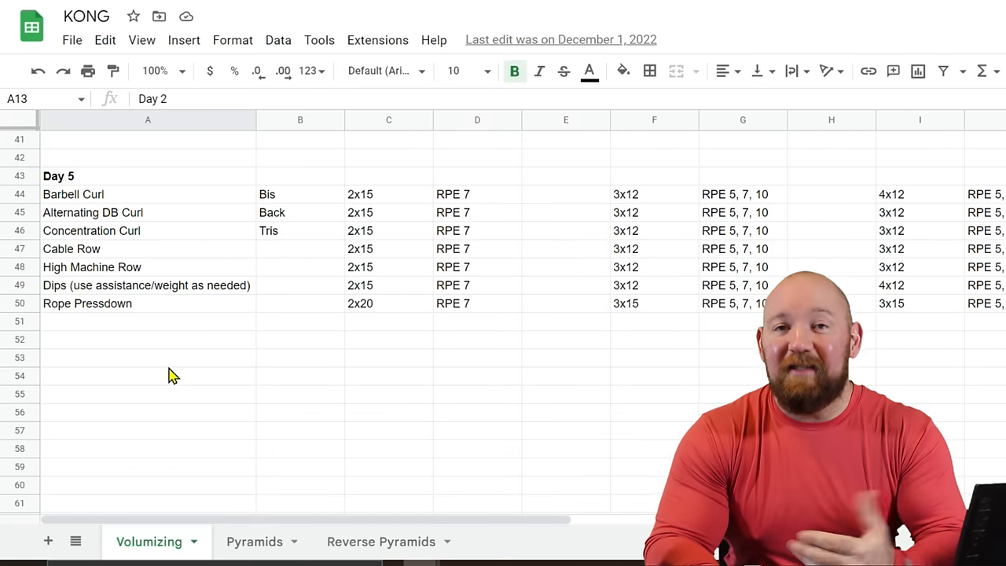
mouse_move(216, 370)
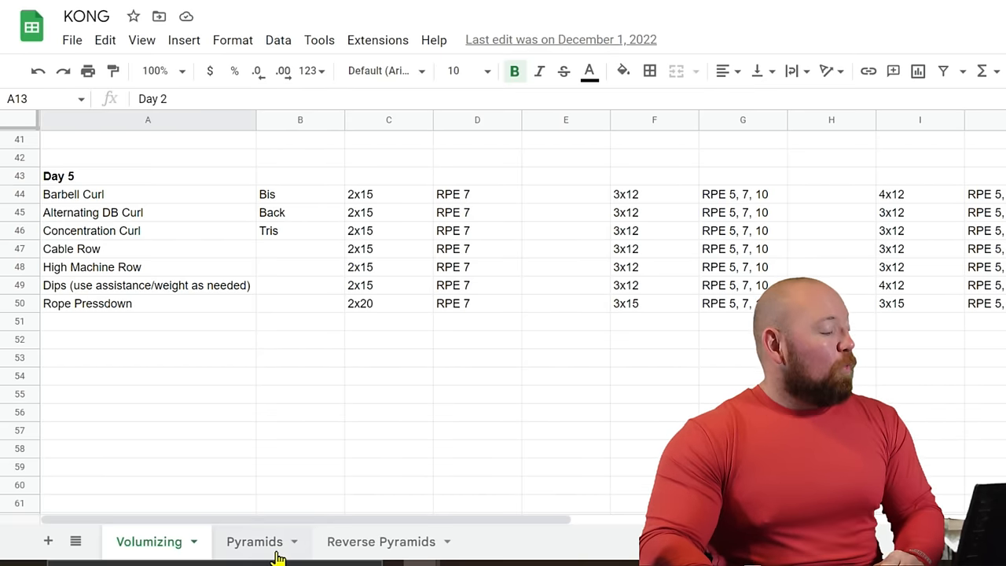
click(253, 541)
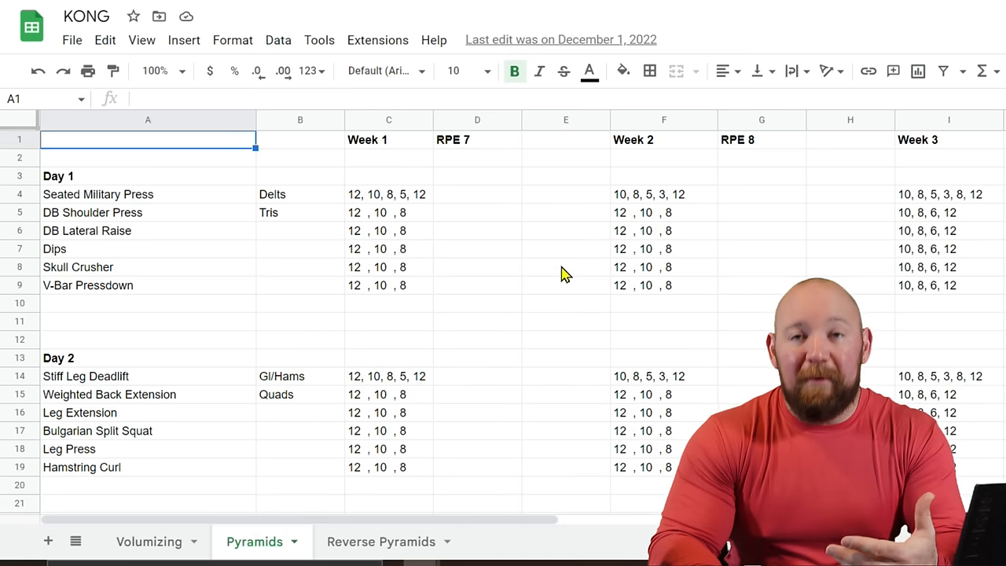
mouse_move(528, 307)
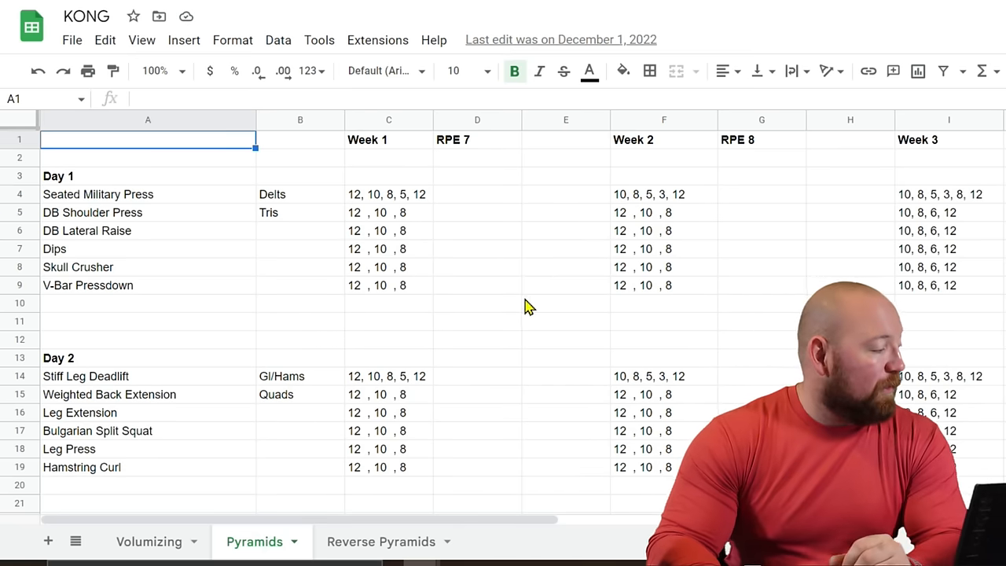
mouse_move(515, 291)
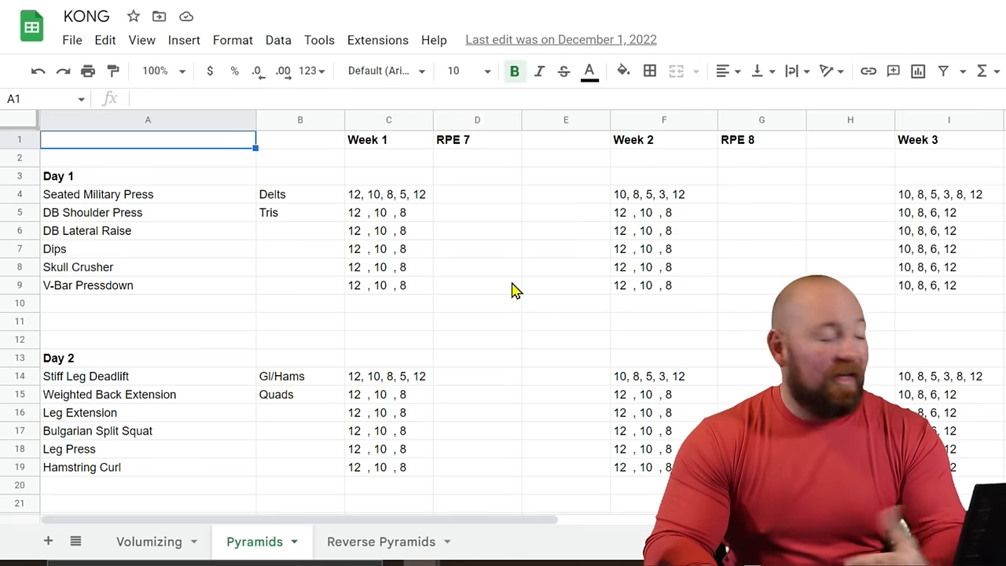
mouse_move(657, 354)
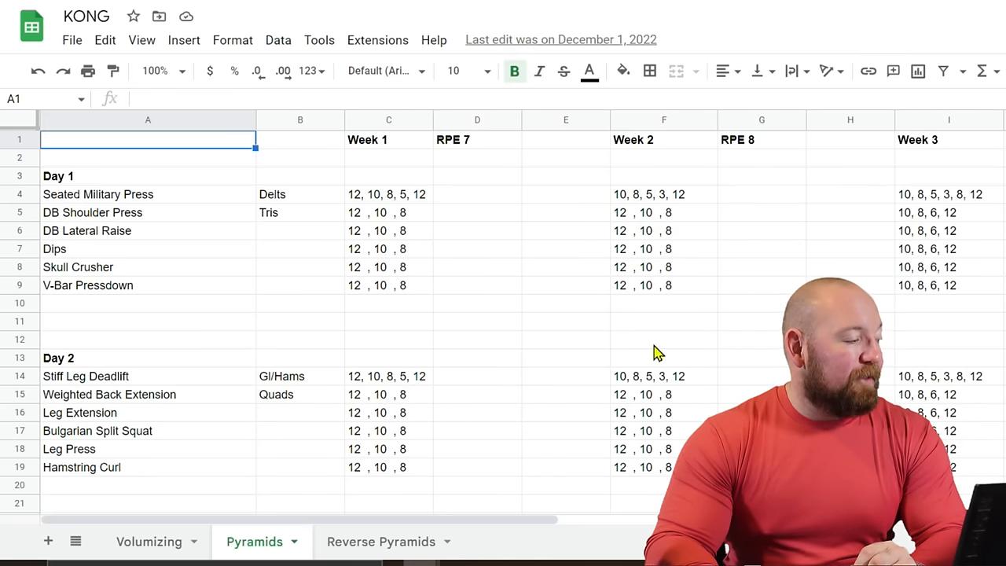
mouse_move(549, 278)
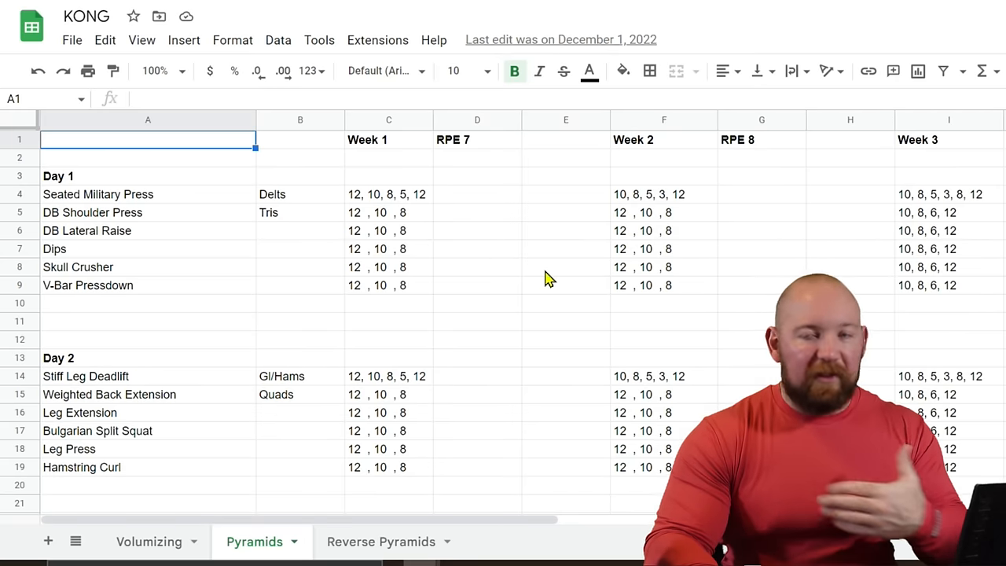
mouse_move(531, 293)
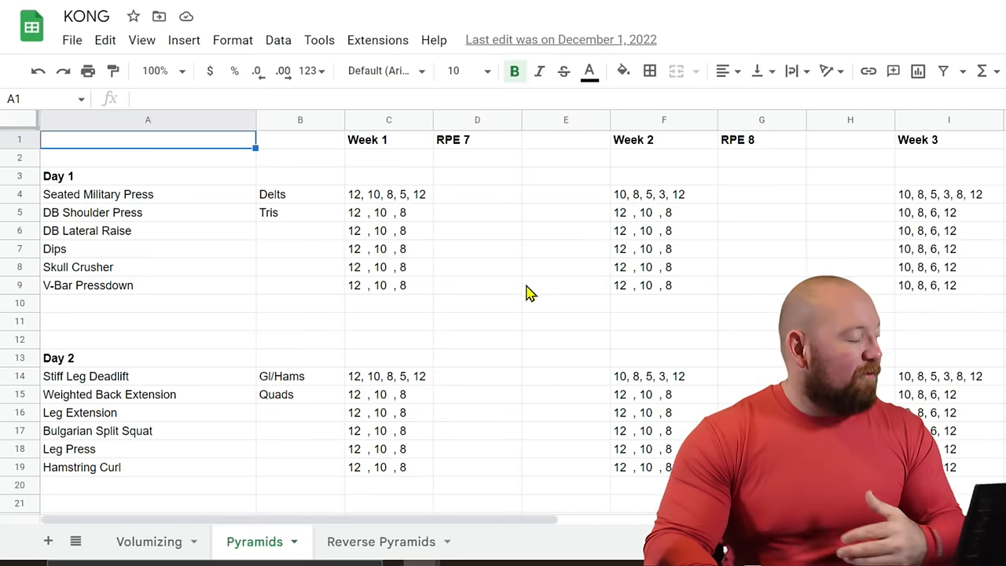
mouse_move(404, 291)
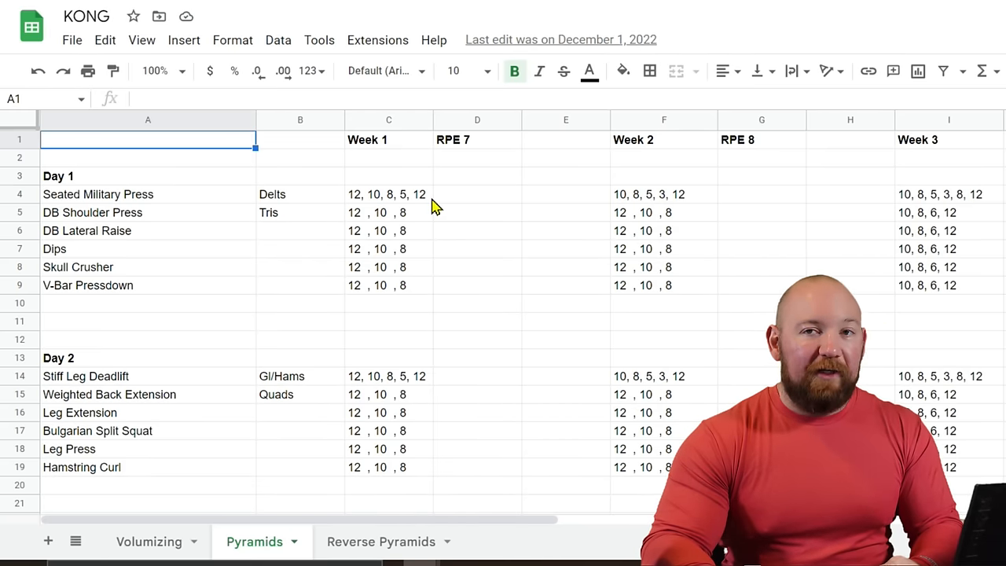
mouse_move(636, 203)
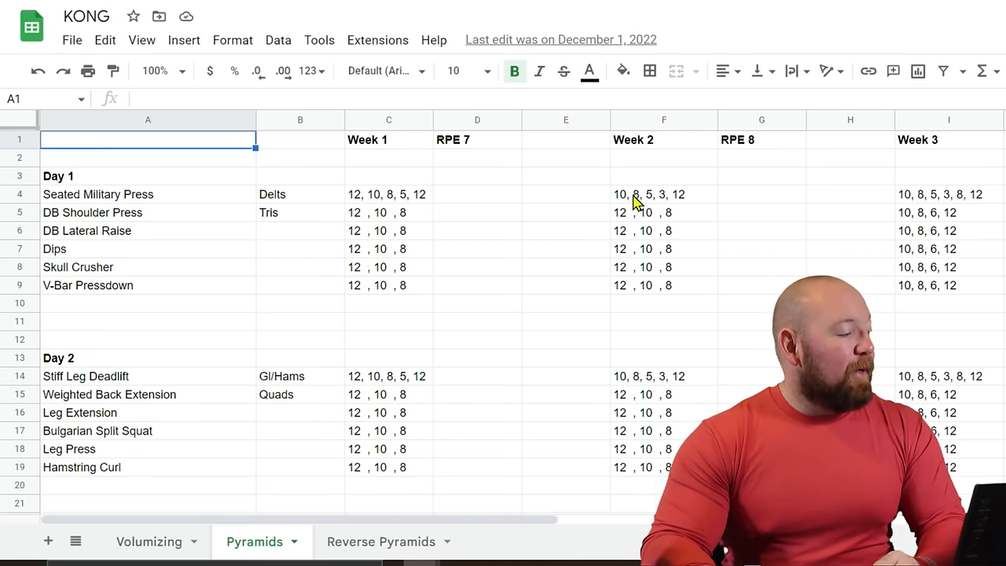
mouse_move(702, 202)
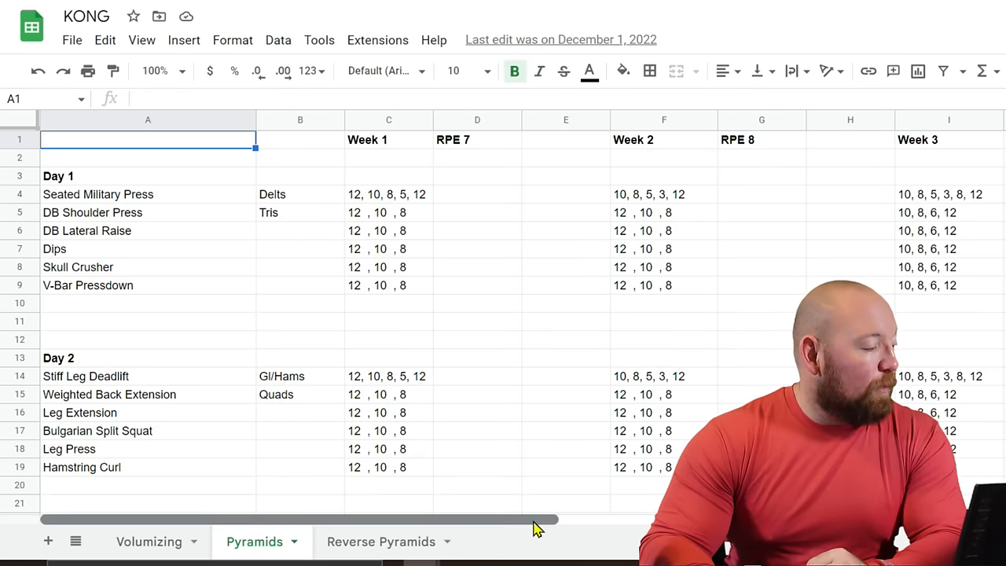
scroll(right, 3)
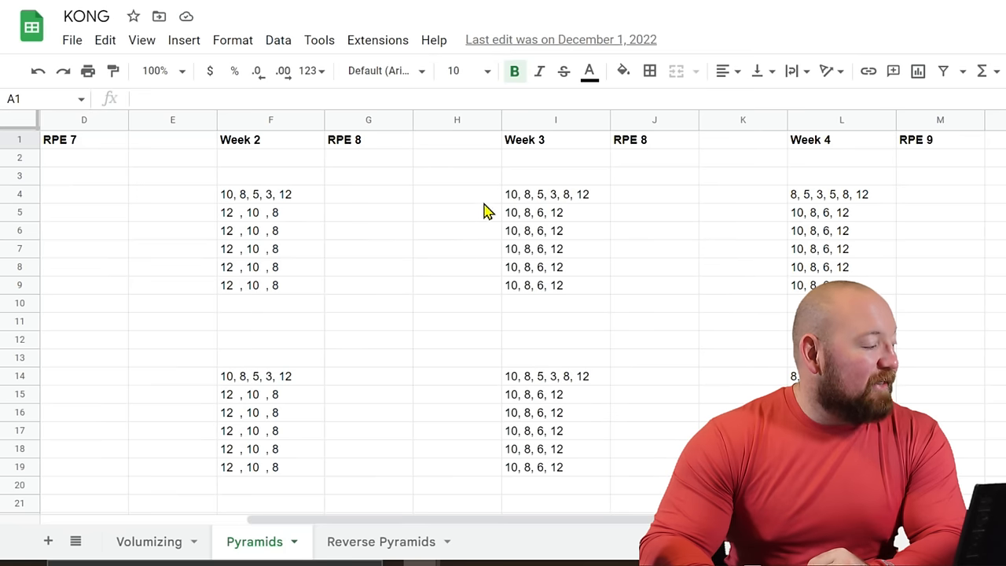
mouse_move(601, 283)
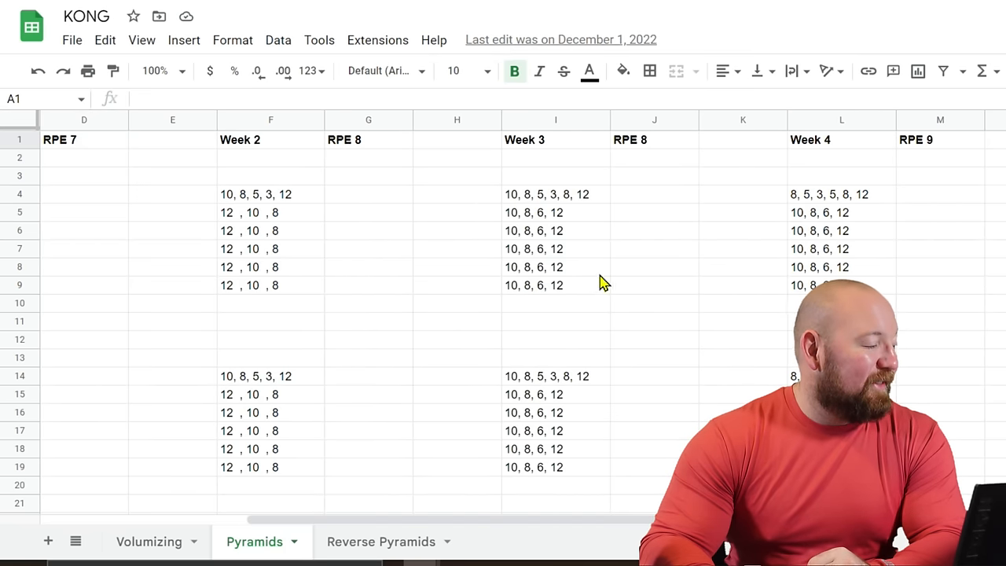
mouse_move(563, 212)
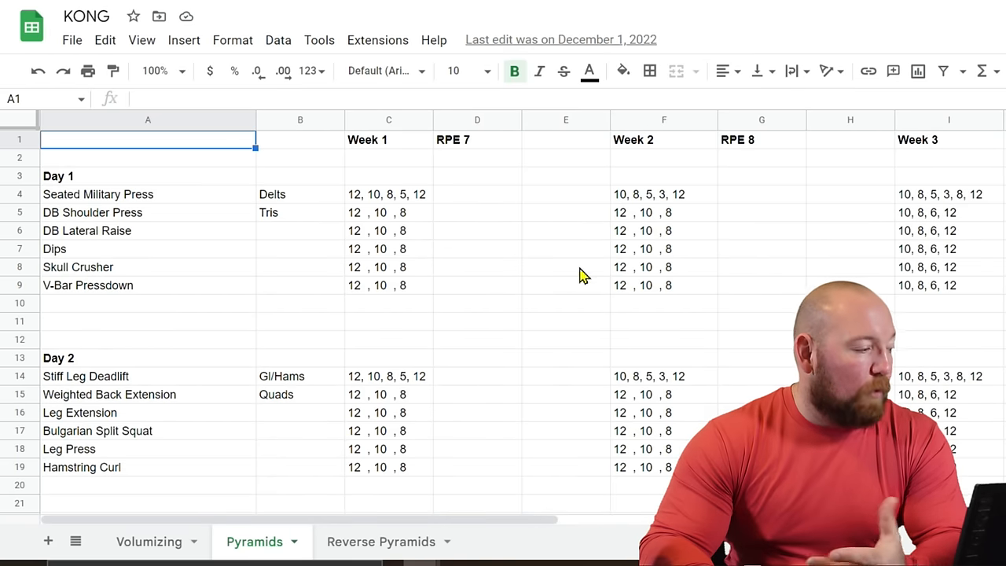
mouse_move(468, 303)
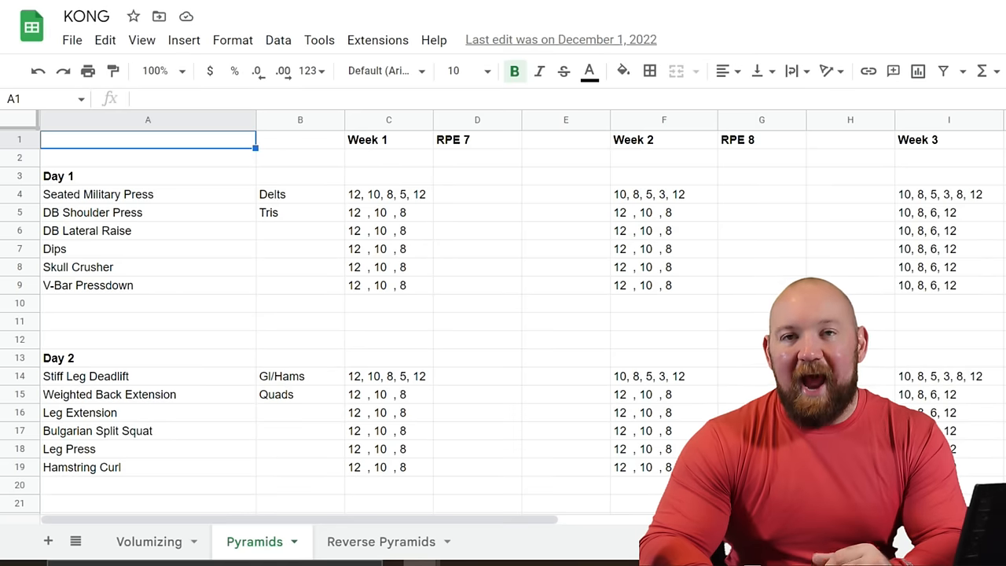
mouse_move(983, 297)
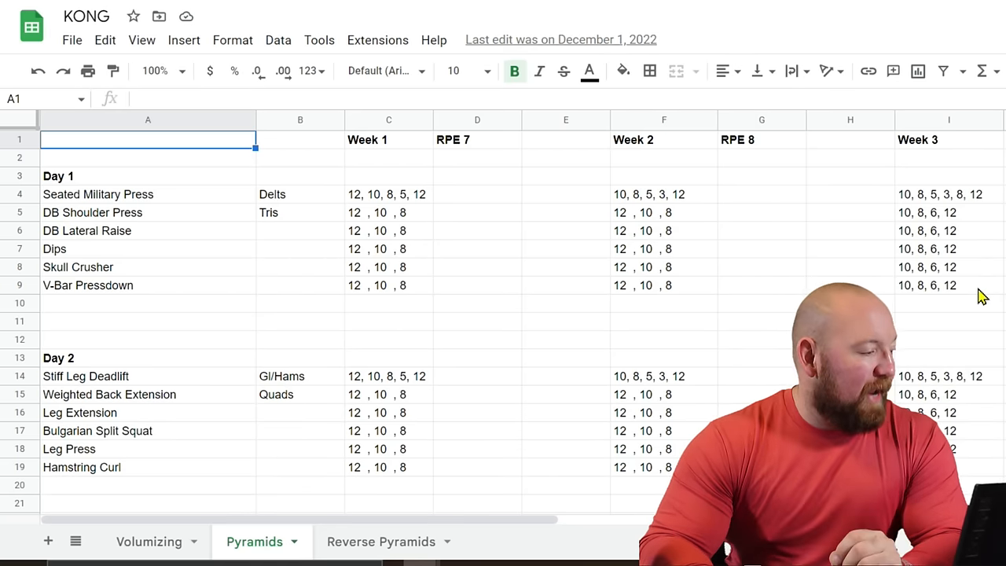
mouse_move(328, 342)
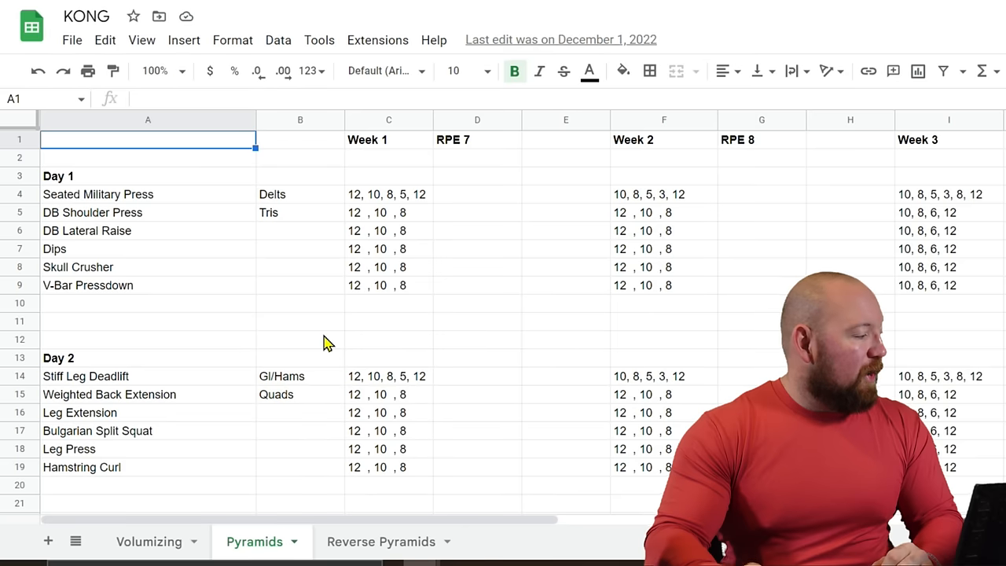
mouse_move(212, 260)
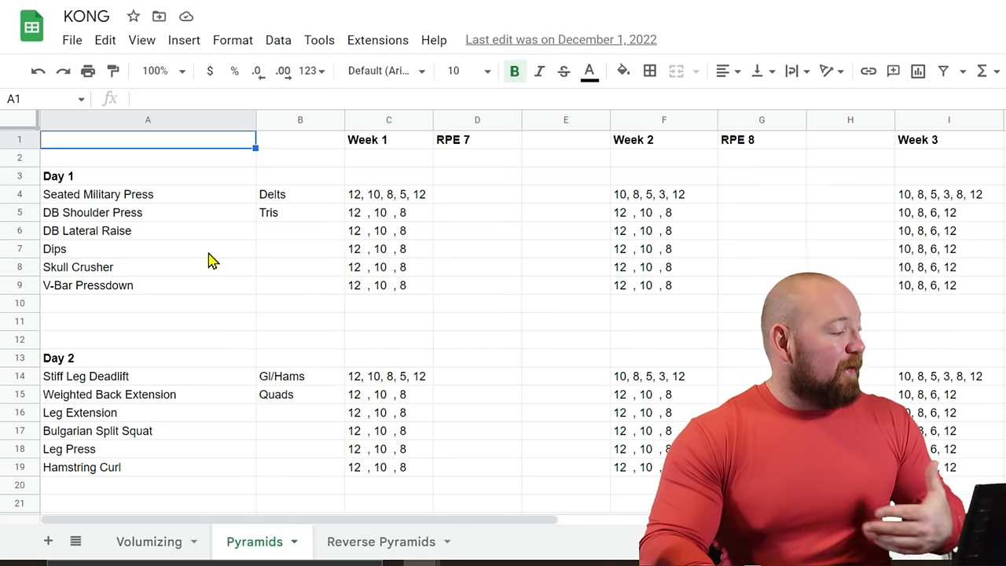
mouse_move(174, 261)
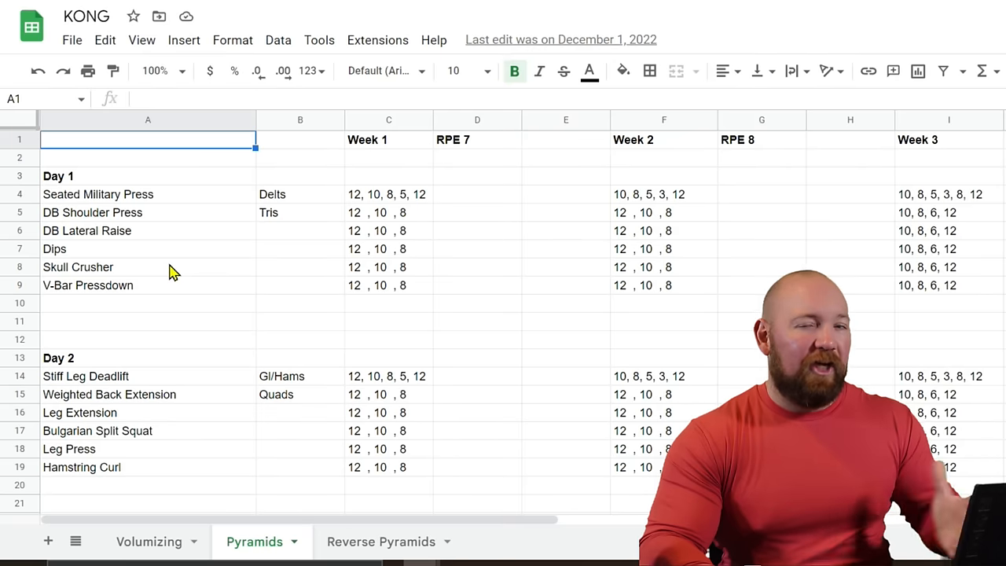
mouse_move(100, 307)
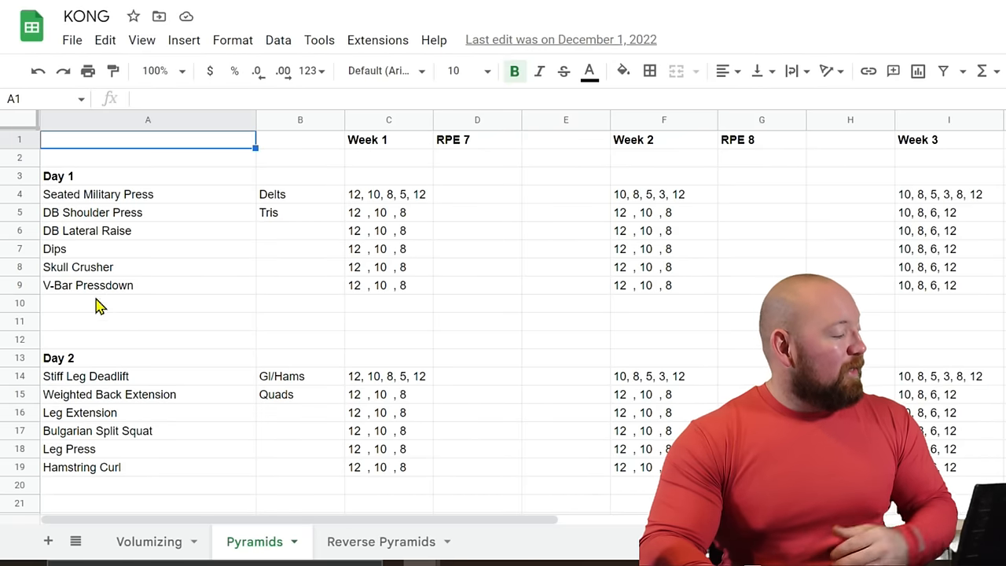
scroll(down, 3)
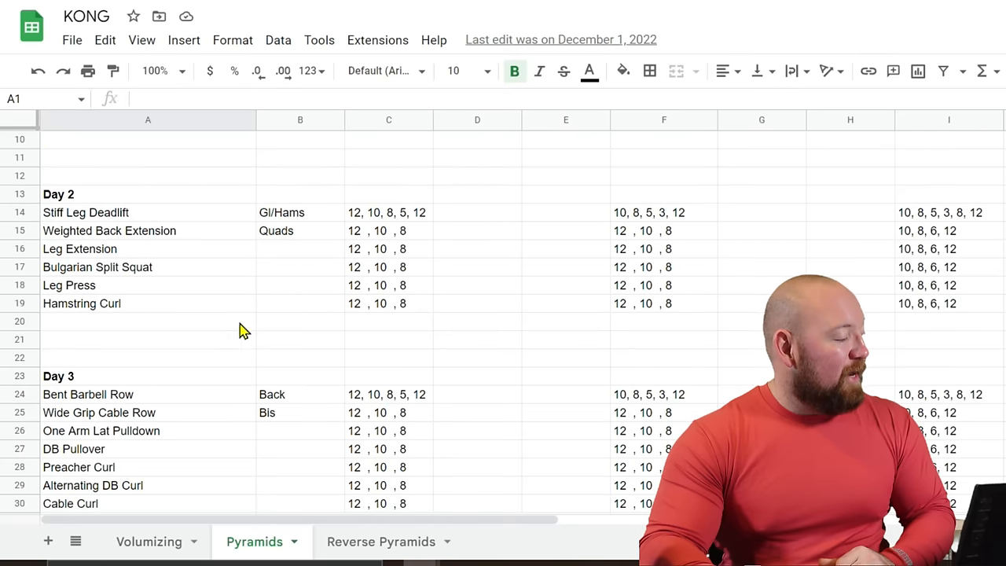
mouse_move(176, 221)
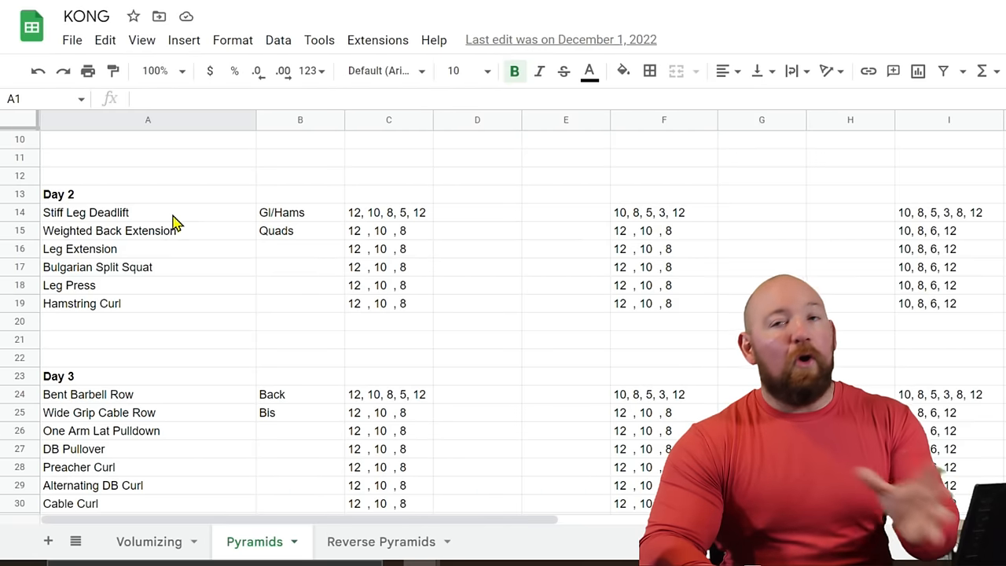
mouse_move(159, 274)
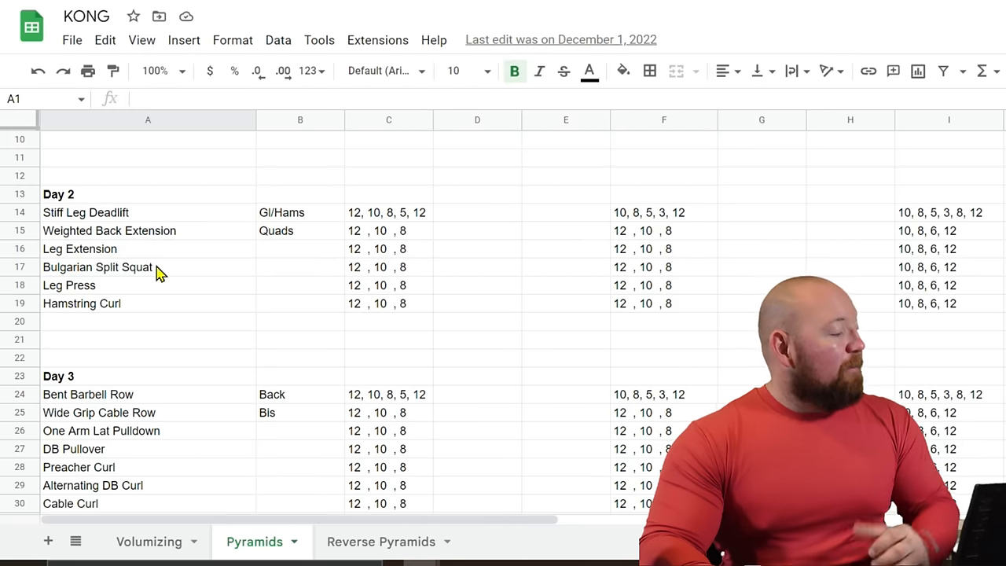
mouse_move(170, 290)
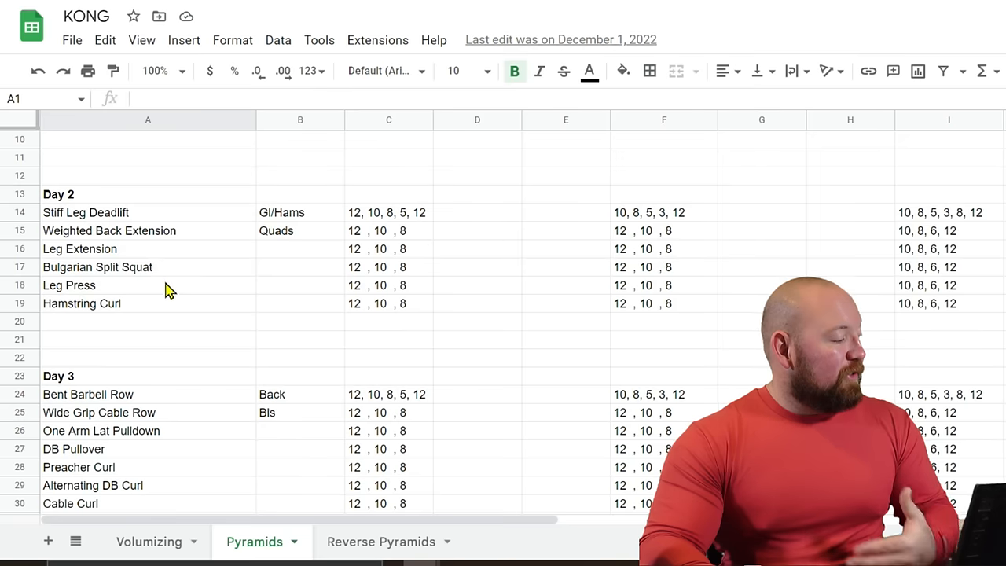
mouse_move(165, 307)
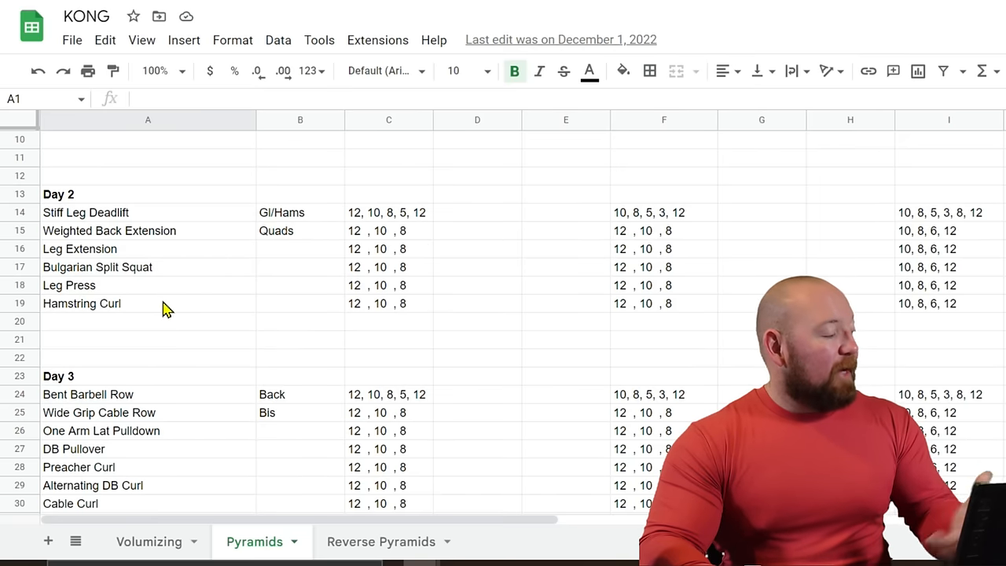
mouse_move(167, 238)
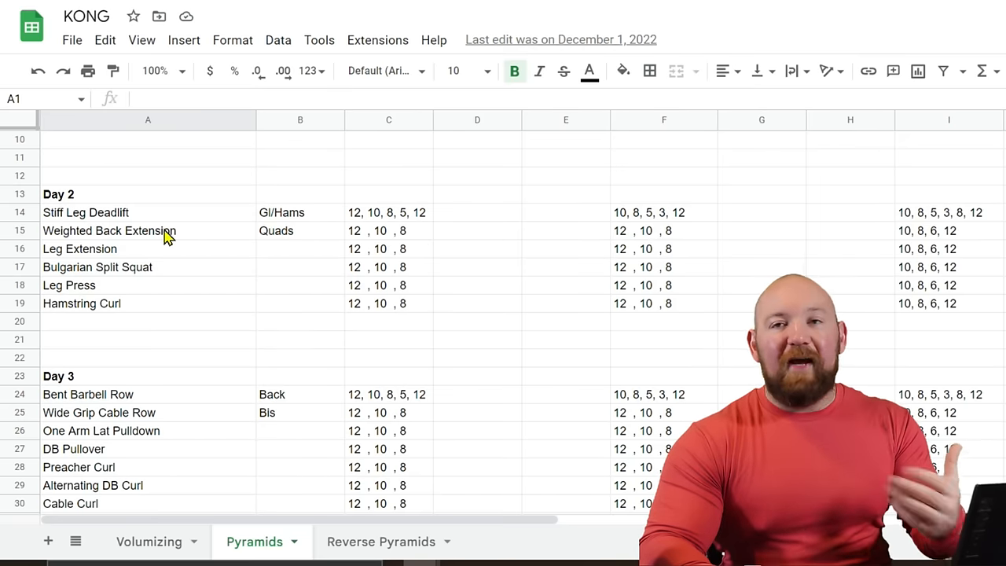
scroll(down, 3)
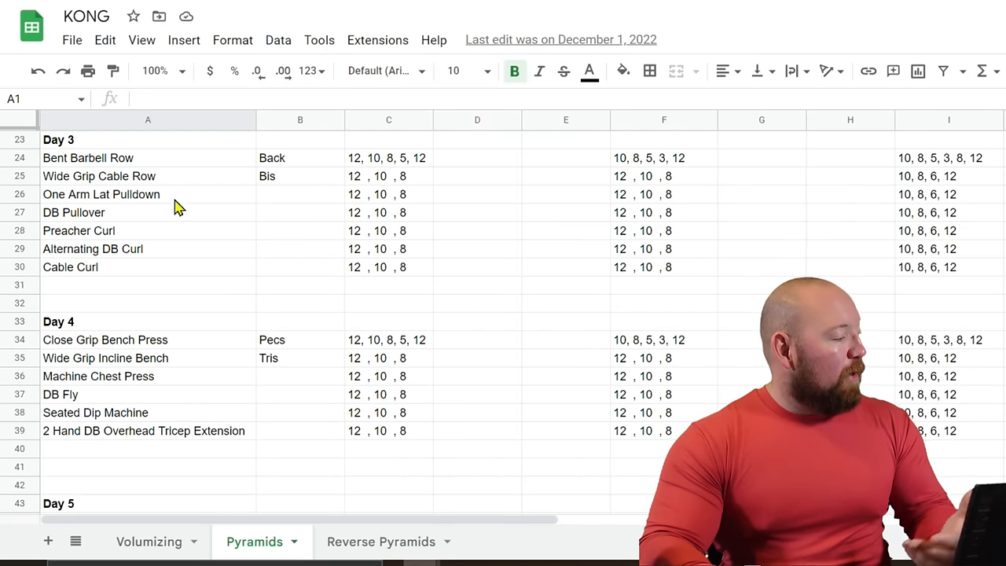
mouse_move(173, 224)
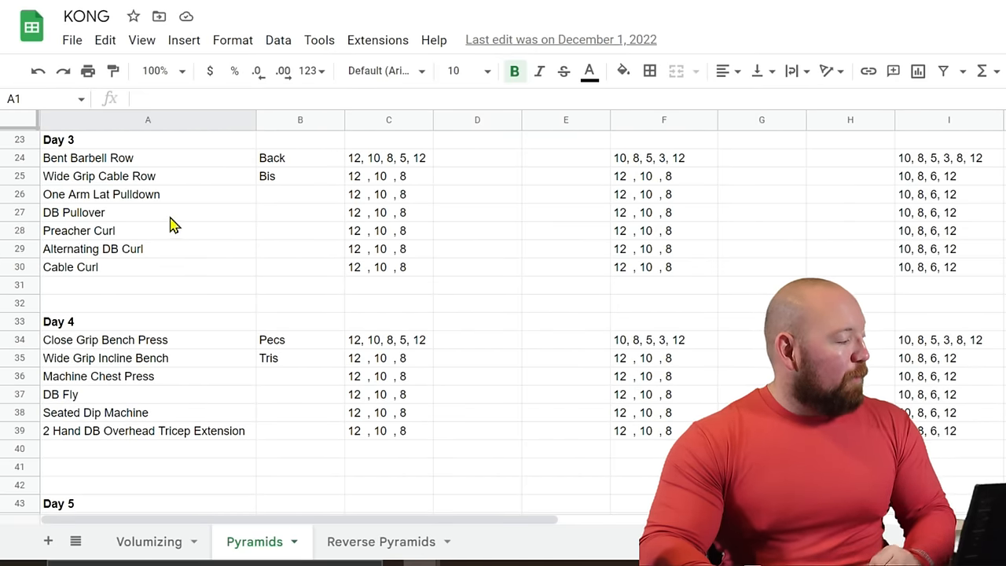
mouse_move(198, 314)
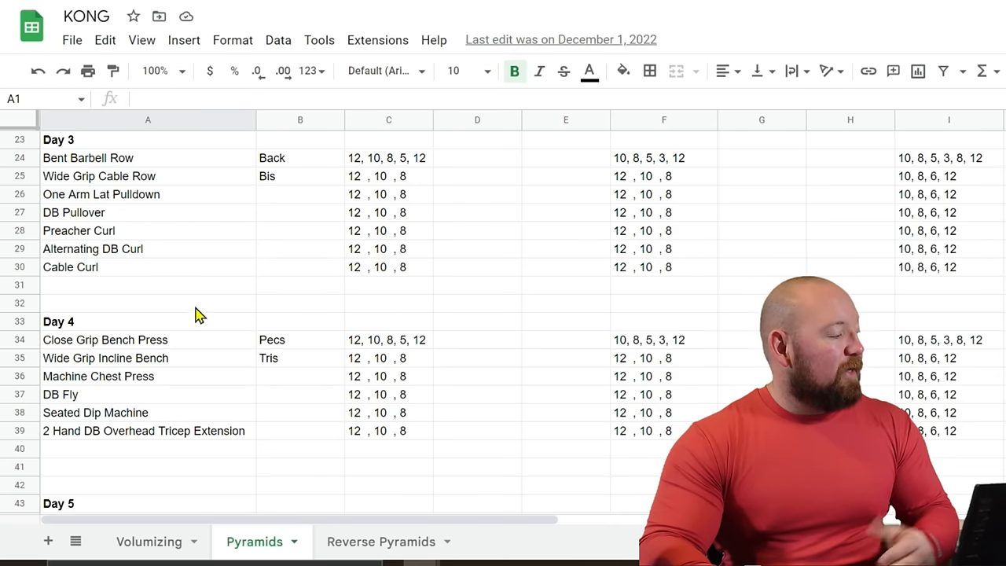
scroll(down, 3)
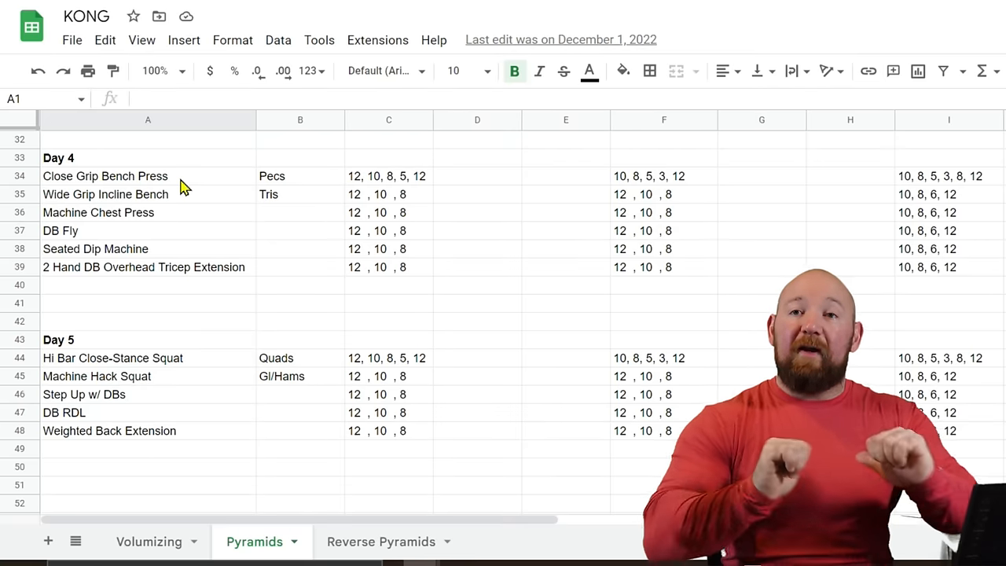
mouse_move(195, 229)
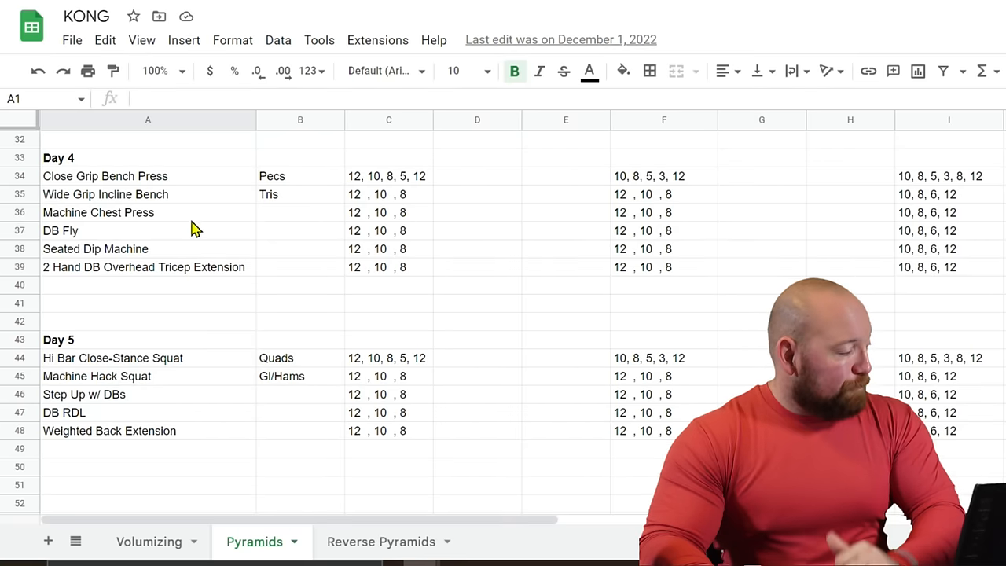
mouse_move(157, 228)
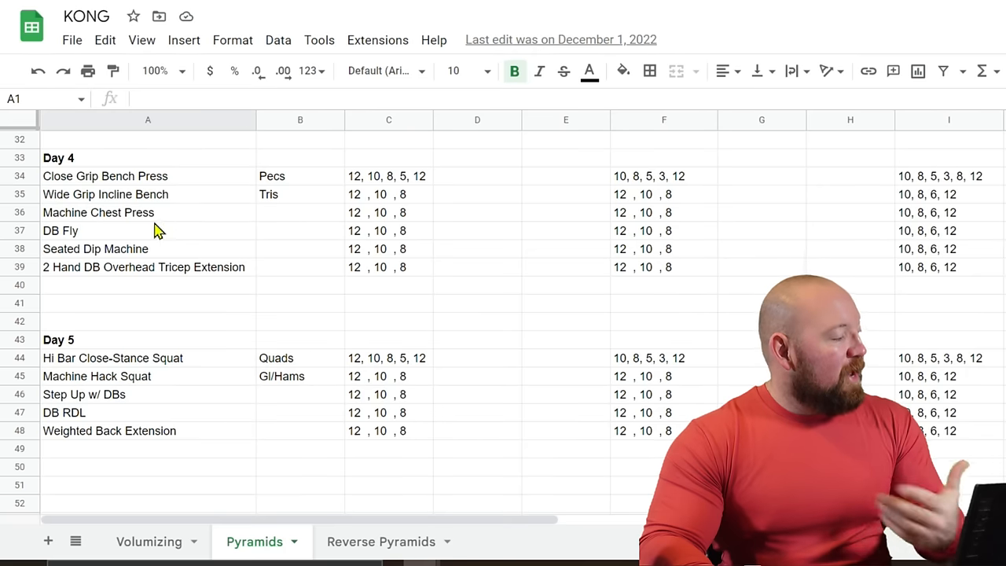
mouse_move(145, 285)
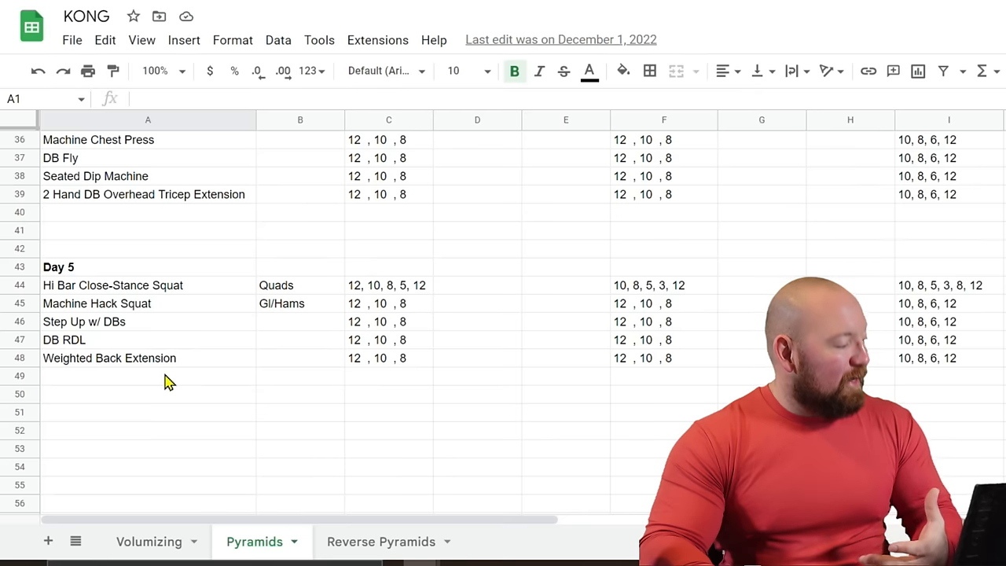
mouse_move(157, 376)
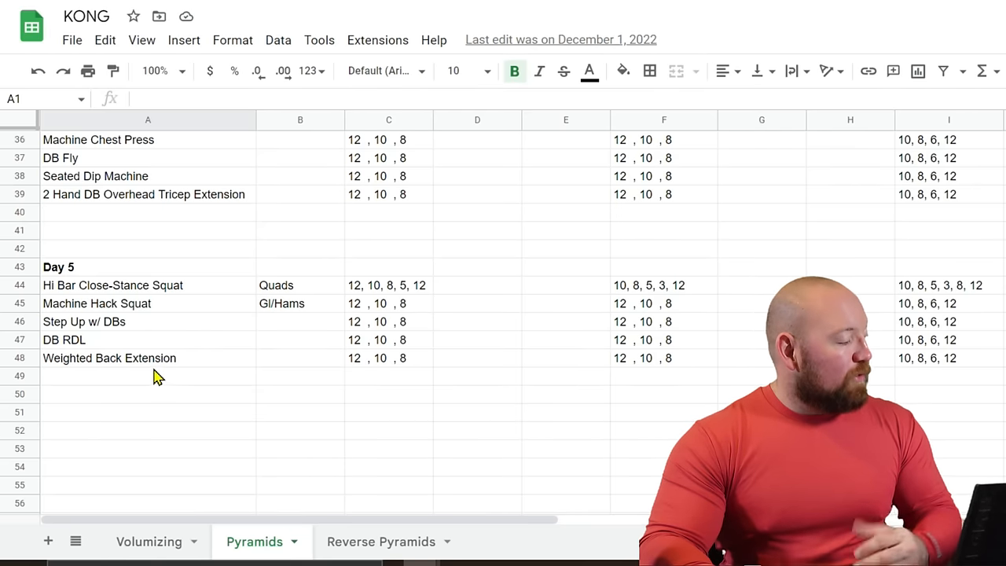
mouse_move(126, 412)
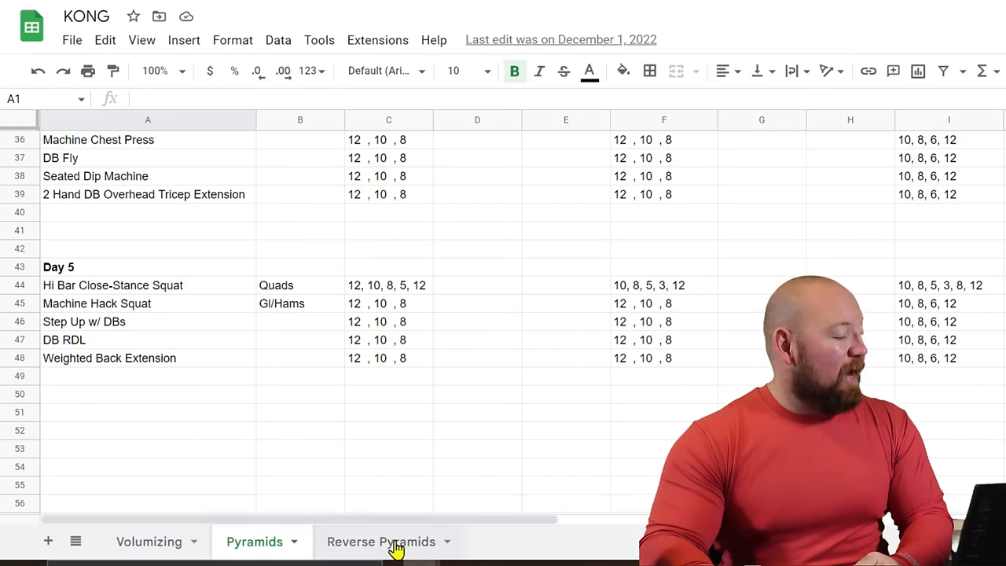
- Open the Reverse Pyramids sheet and scroll through its Day 1 and Day 2 top-set schemes
click(381, 542)
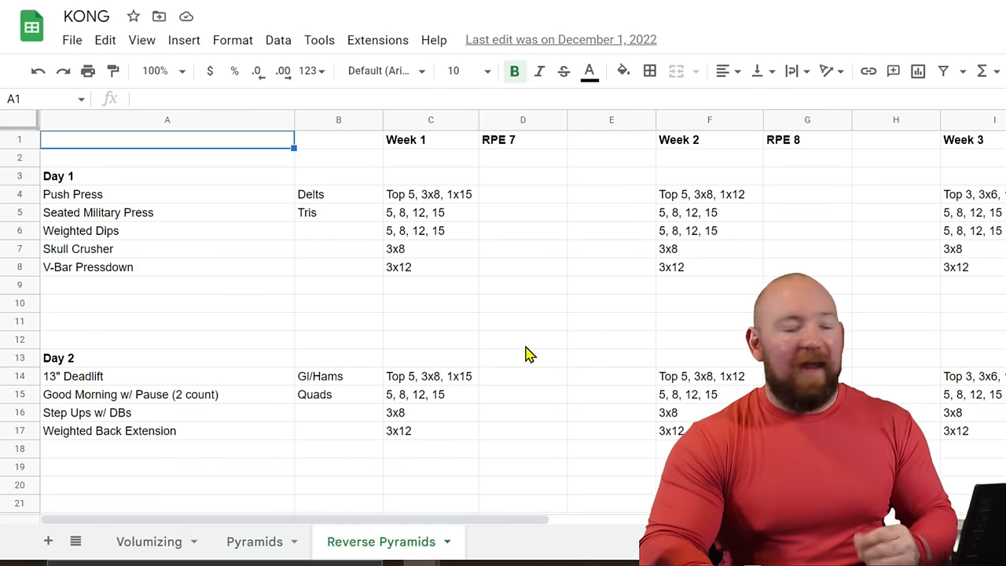
mouse_move(284, 339)
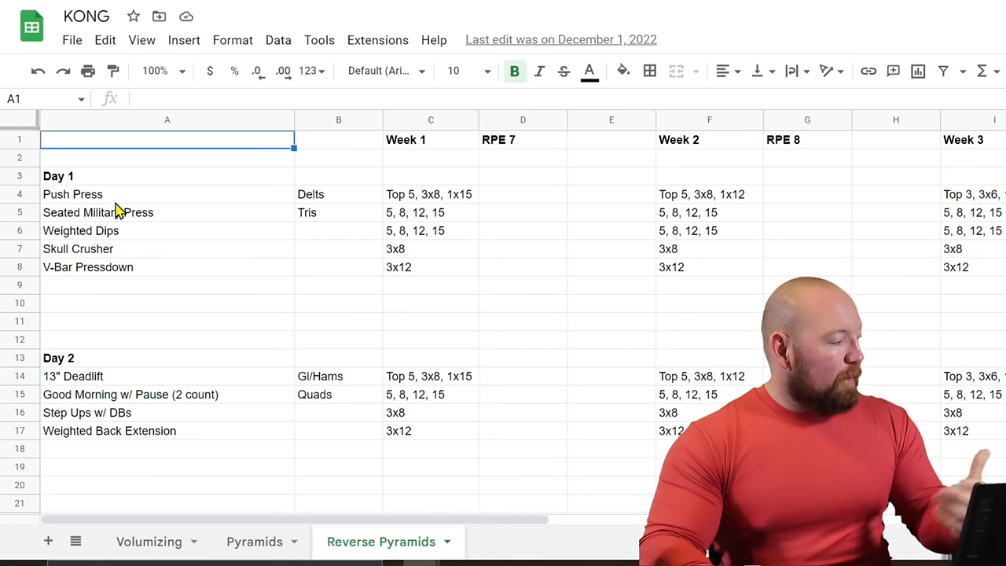
mouse_move(209, 270)
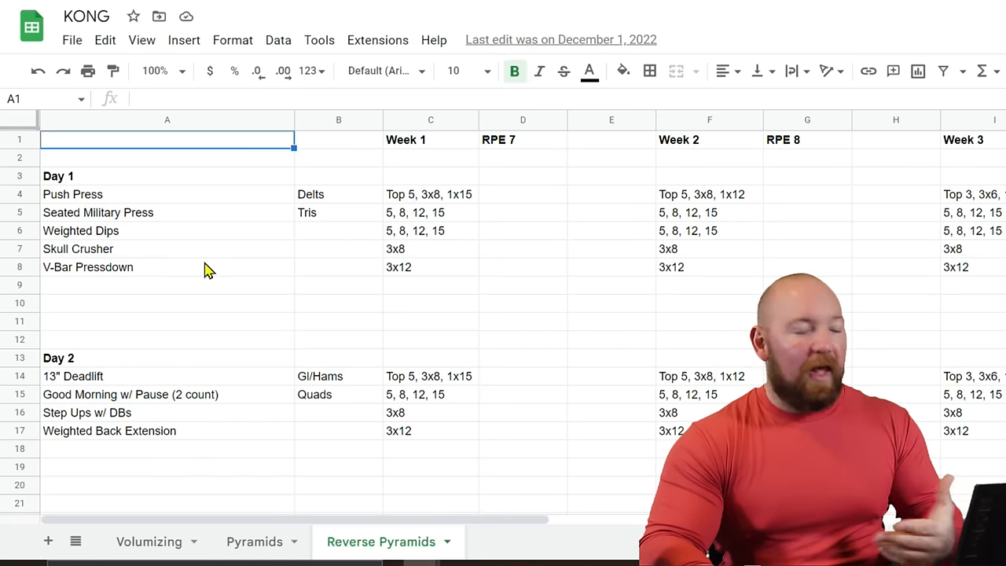
scroll(down, 3)
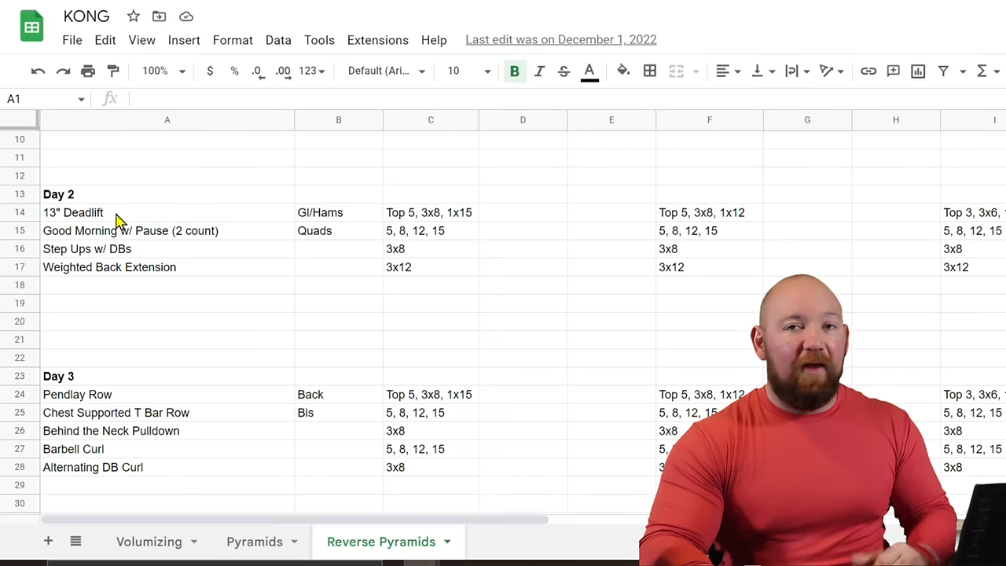
mouse_move(188, 368)
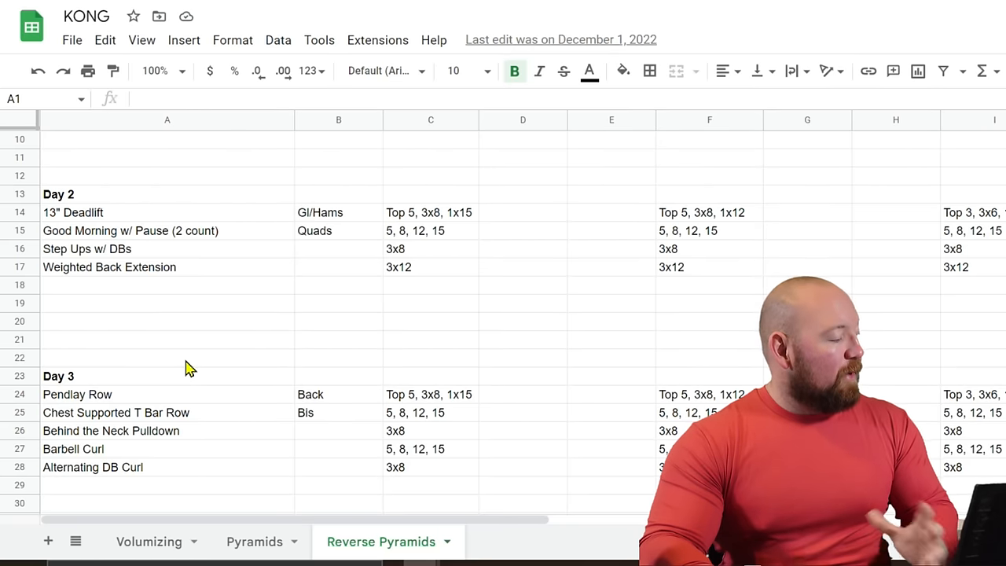
scroll(down, 3)
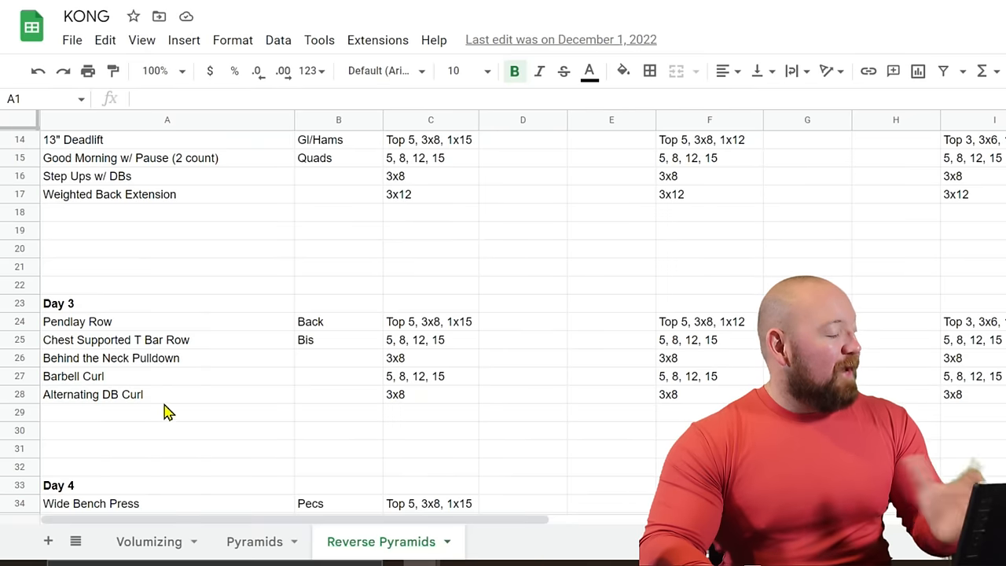
scroll(down, 3)
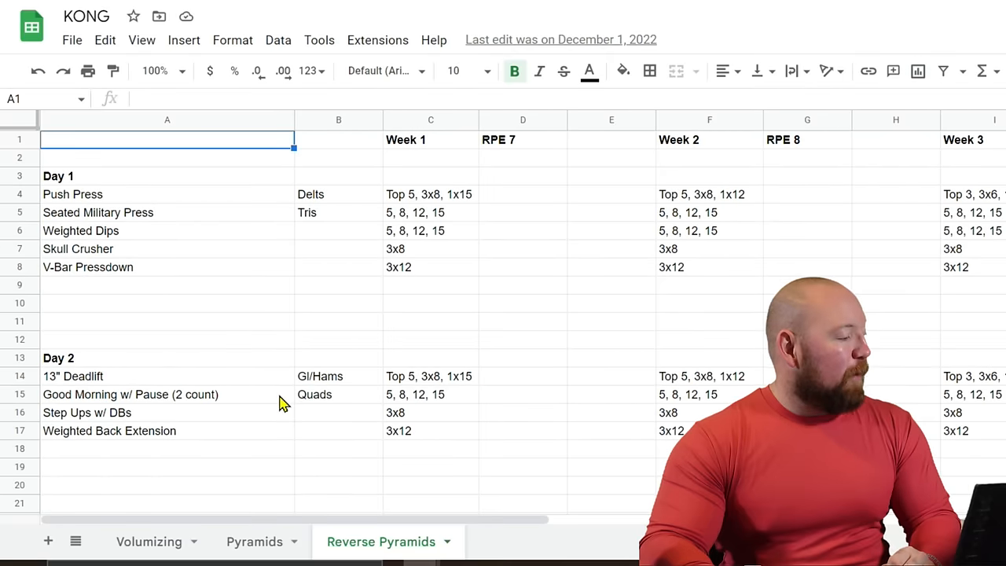
mouse_move(363, 210)
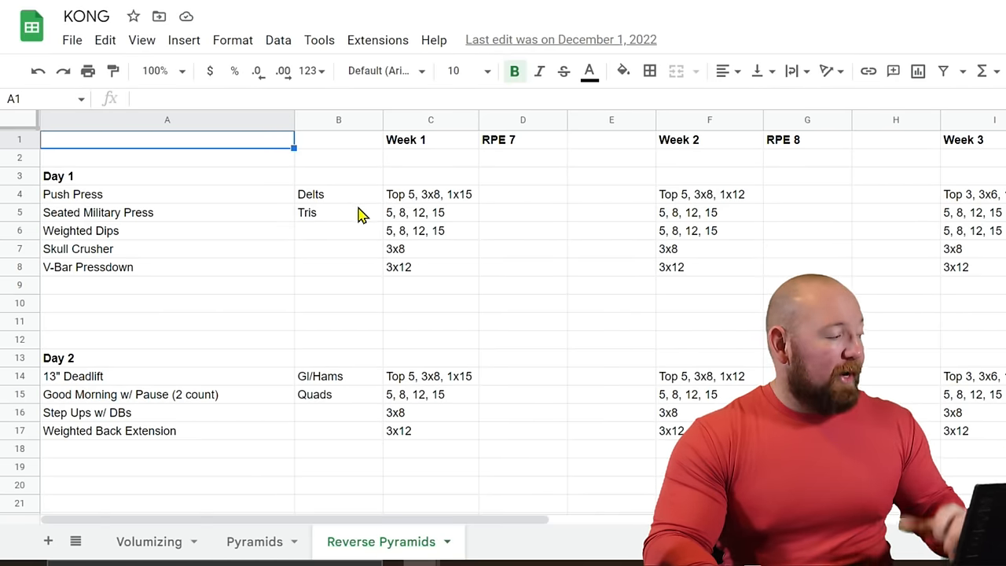
mouse_move(378, 208)
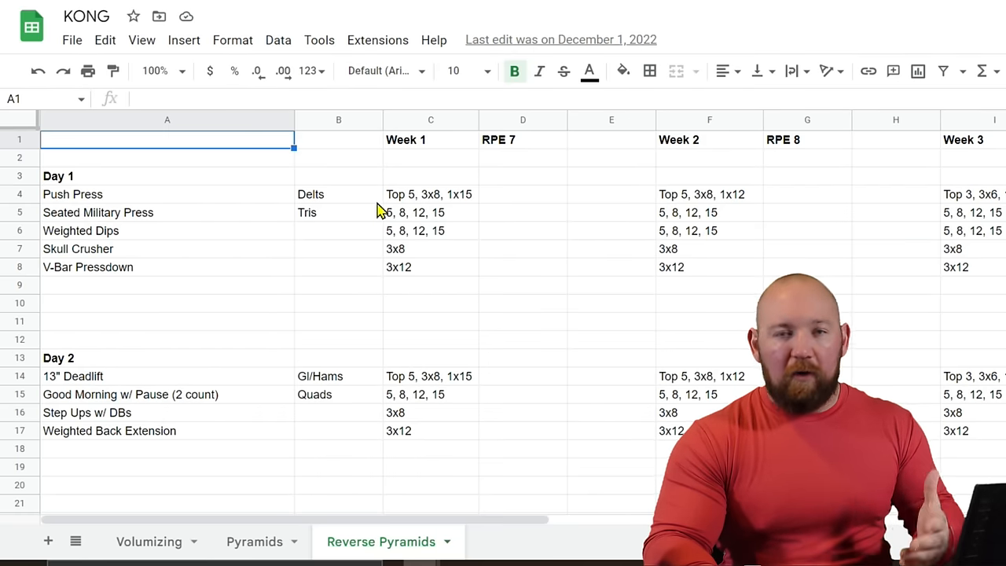
mouse_move(511, 340)
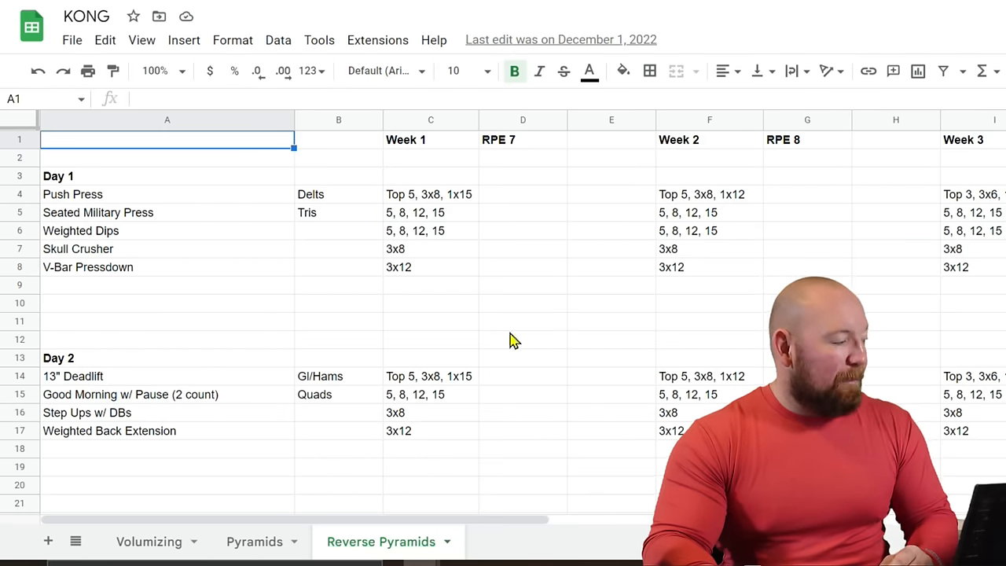
mouse_move(462, 224)
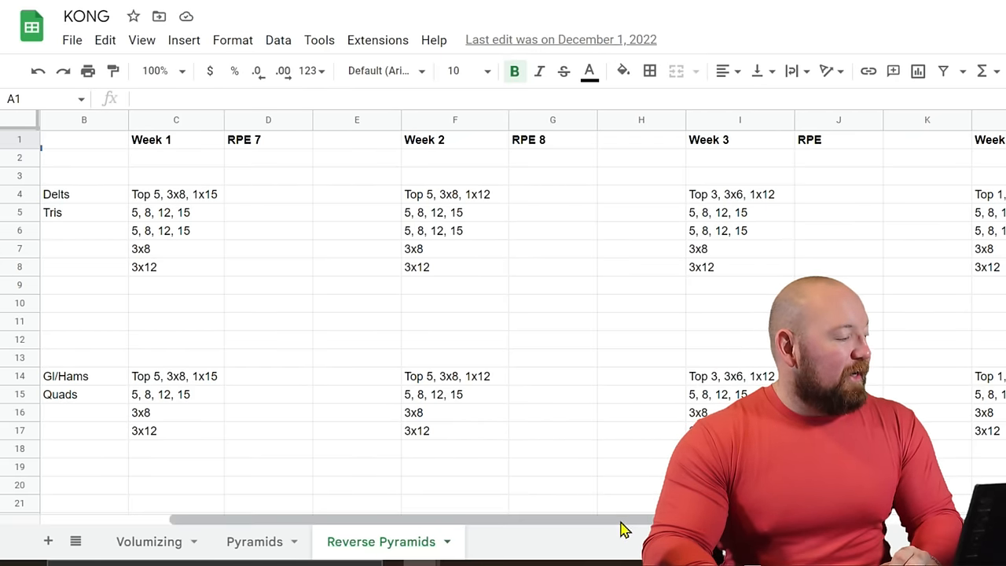
scroll(right, 3)
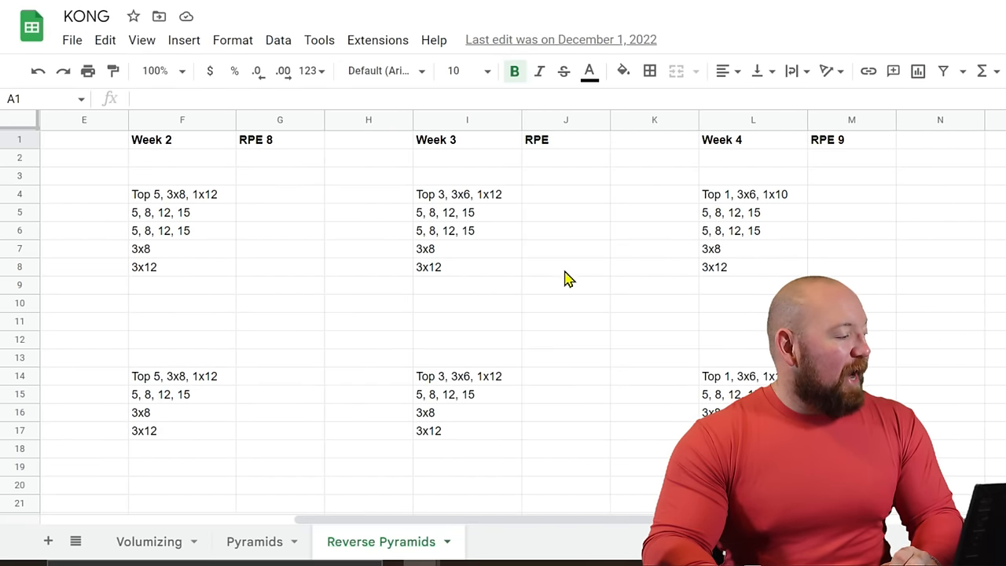
mouse_move(550, 204)
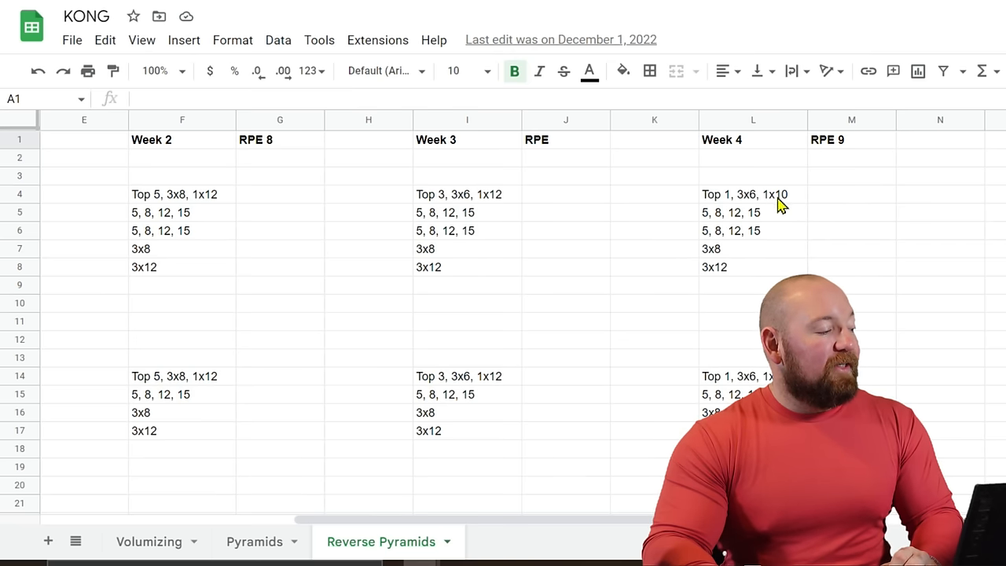
mouse_move(771, 279)
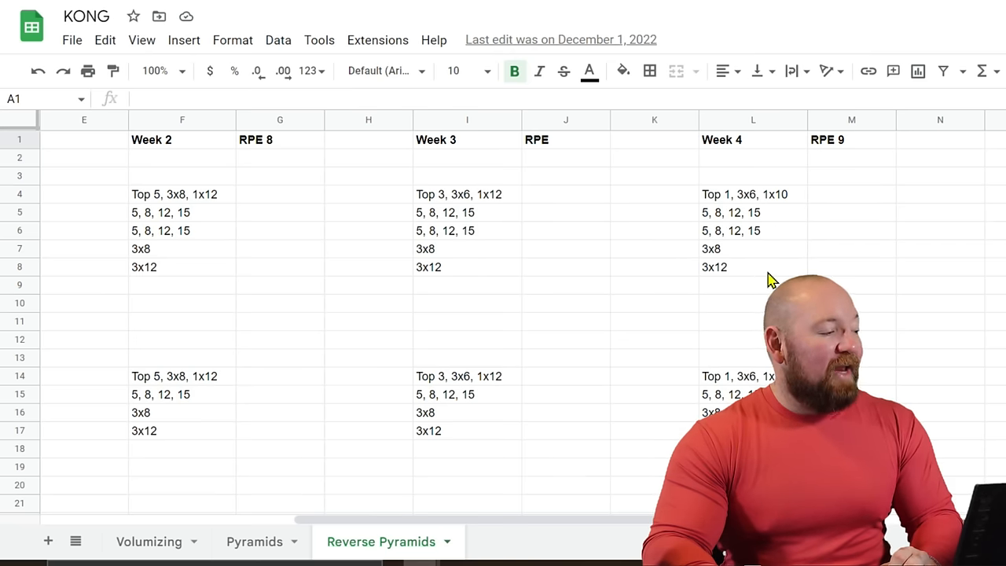
mouse_move(692, 356)
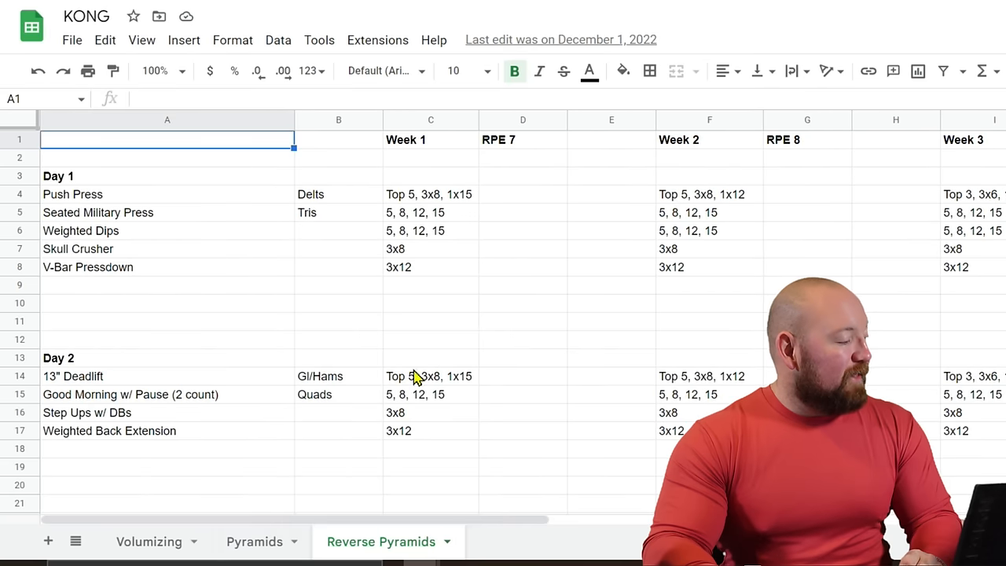
mouse_move(346, 230)
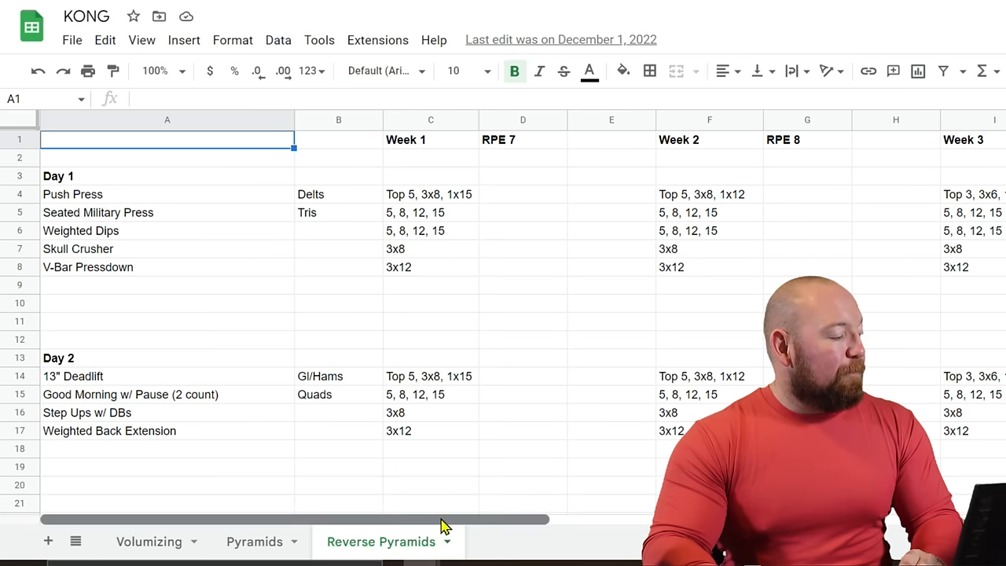
mouse_move(299, 338)
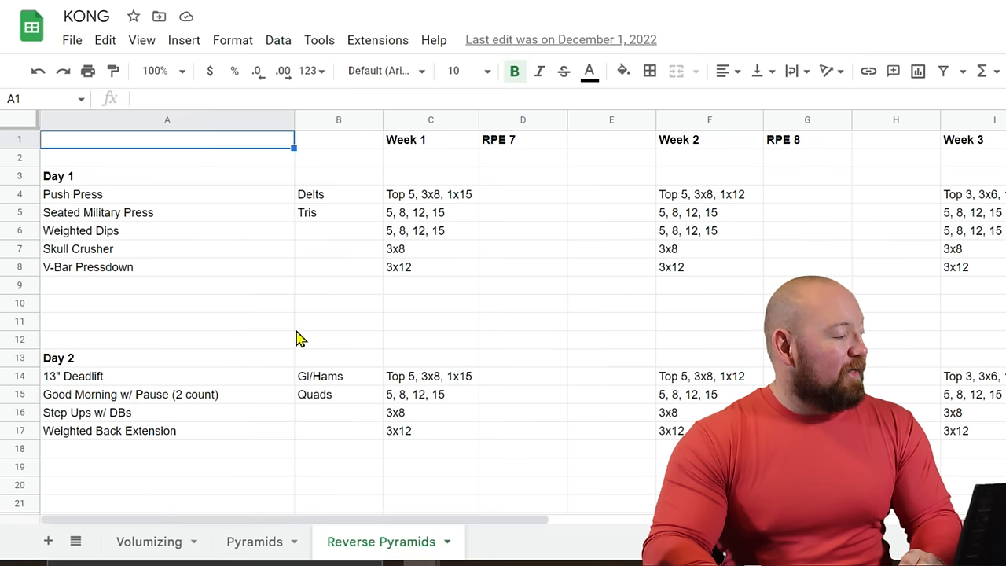
mouse_move(425, 303)
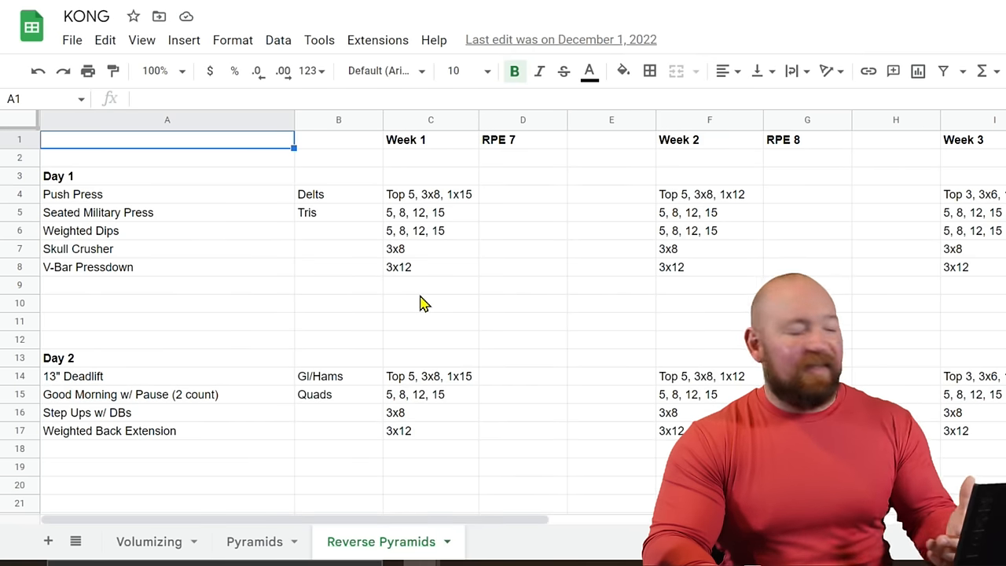
mouse_move(459, 360)
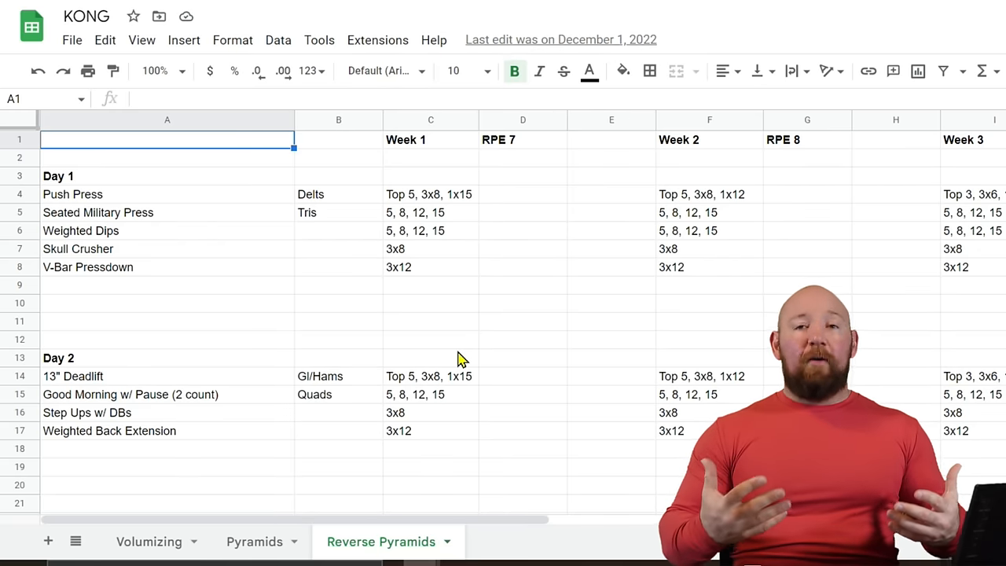
mouse_move(232, 346)
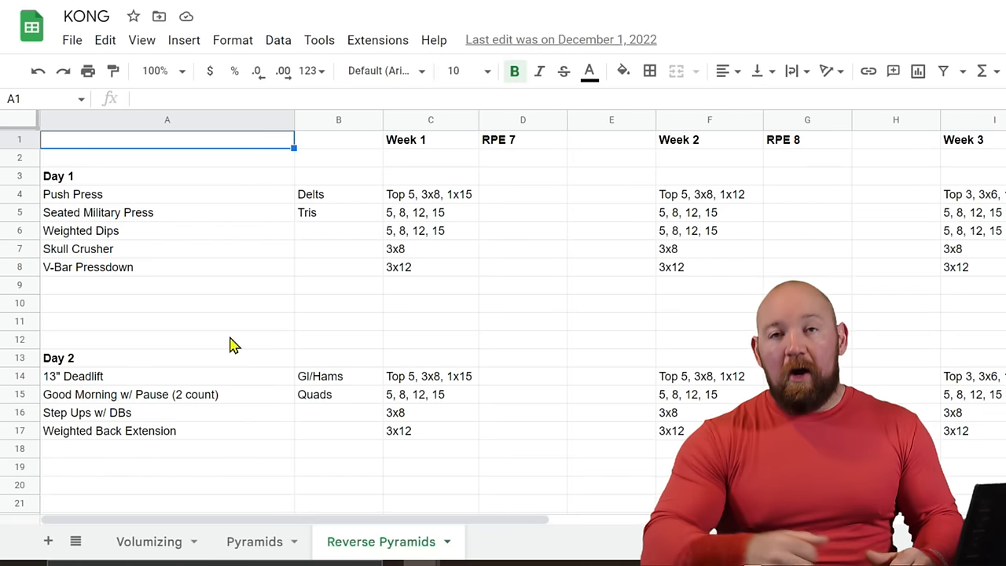